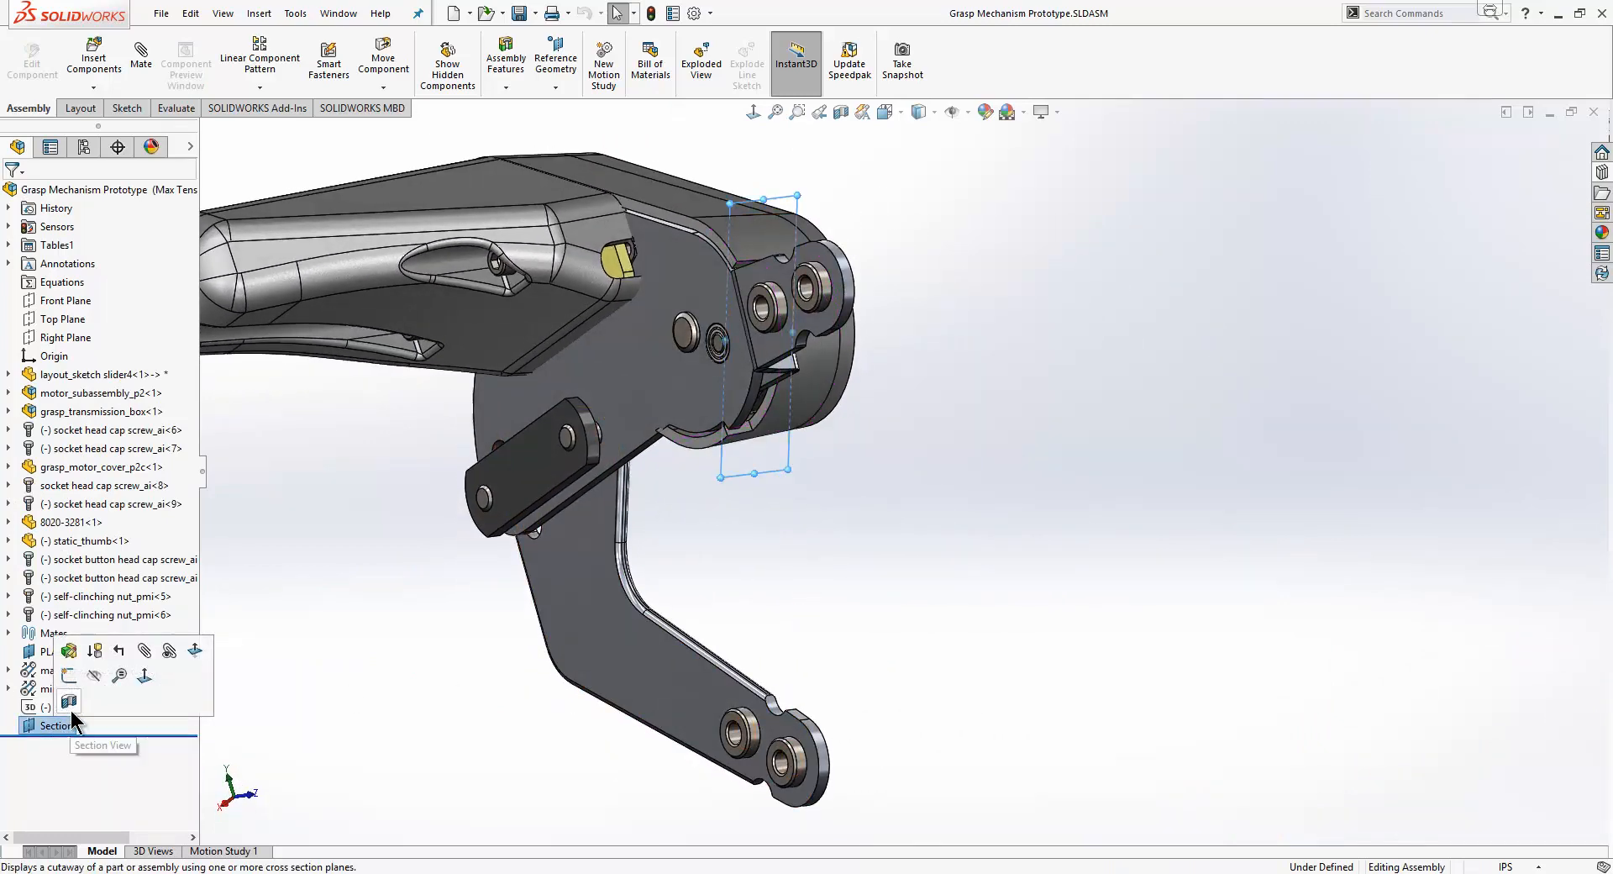
Create a zonal section view of the grasp assembly with a 0.53 in offset.
{"action": "left_click", "coordinate": [68, 700]}
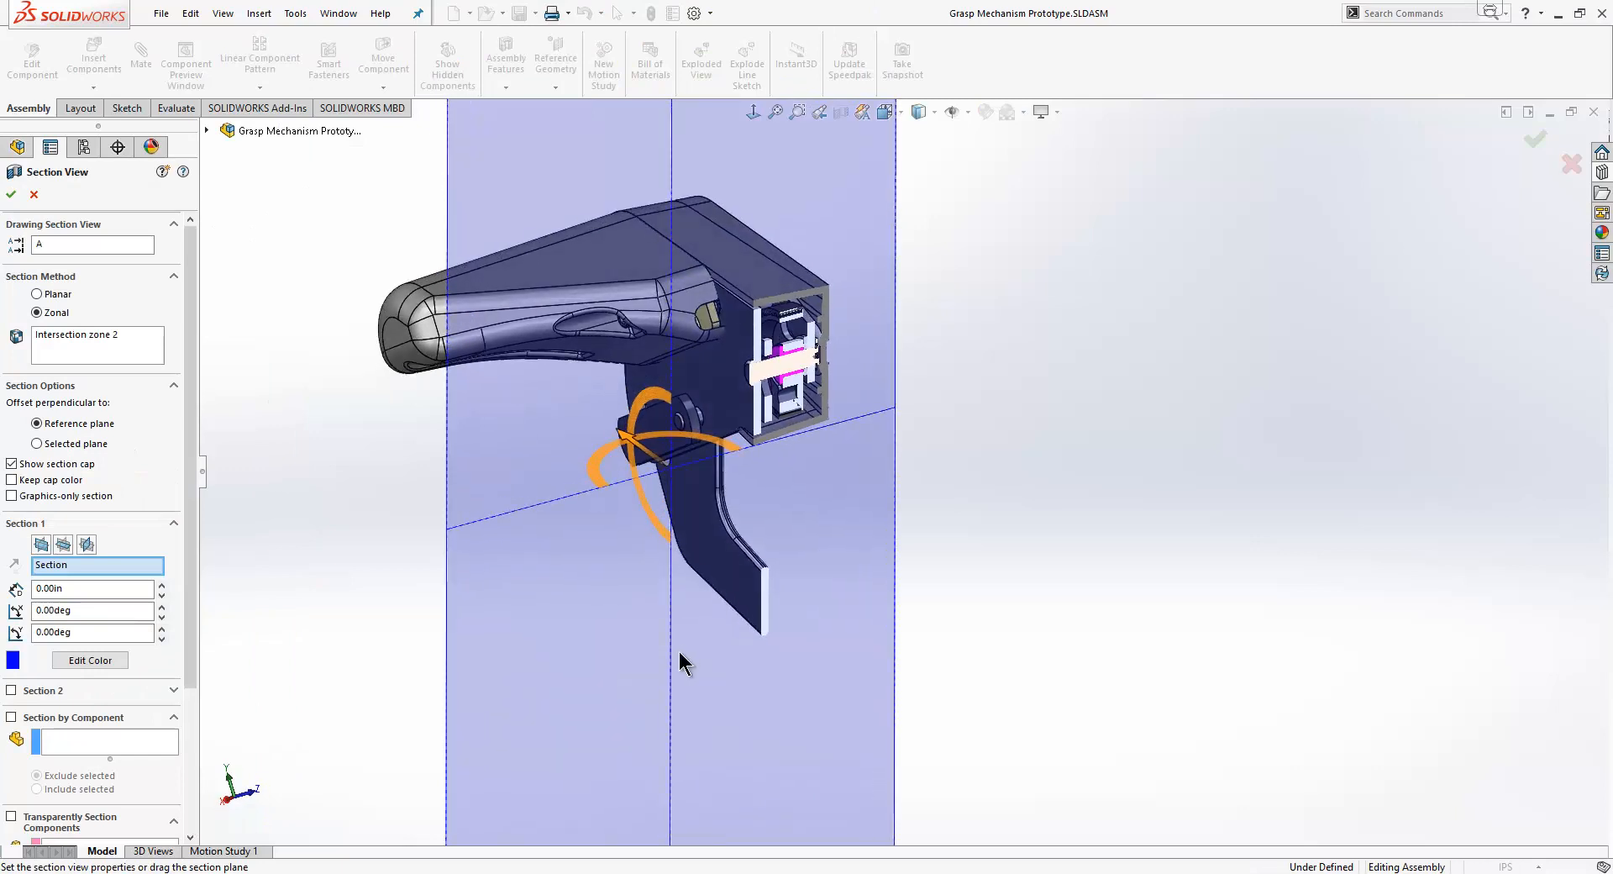
{"action": "mouse_move", "coordinate": [548, 542]}
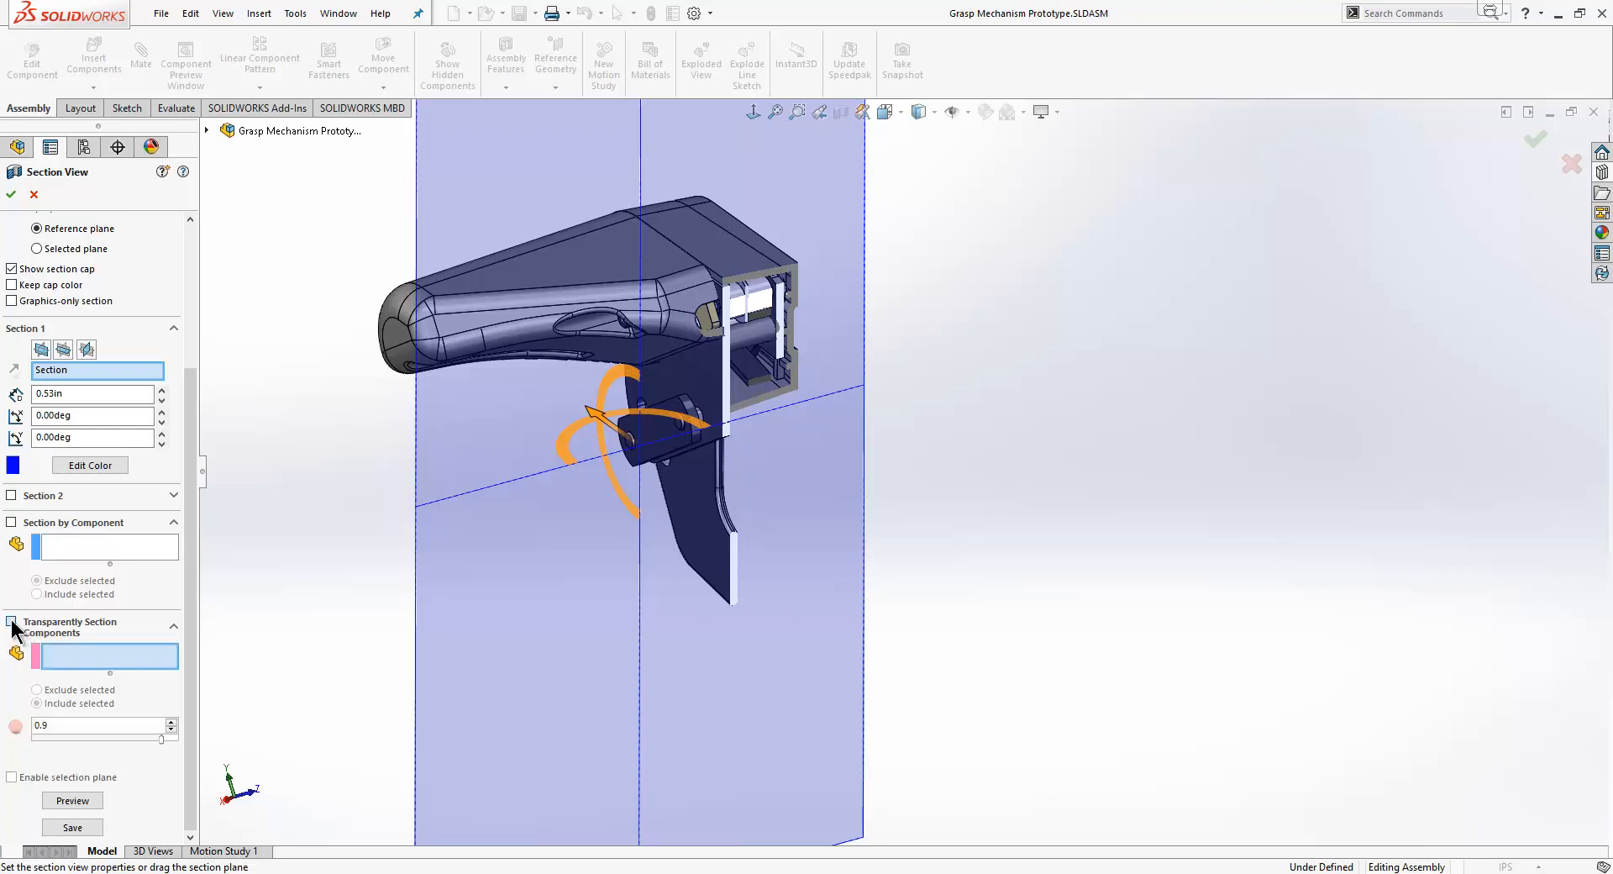
Make static_thumb, transmission box and motor cover transparent, and drag the cut to 0.99 in.
{"action": "left_click", "coordinate": [11, 625]}
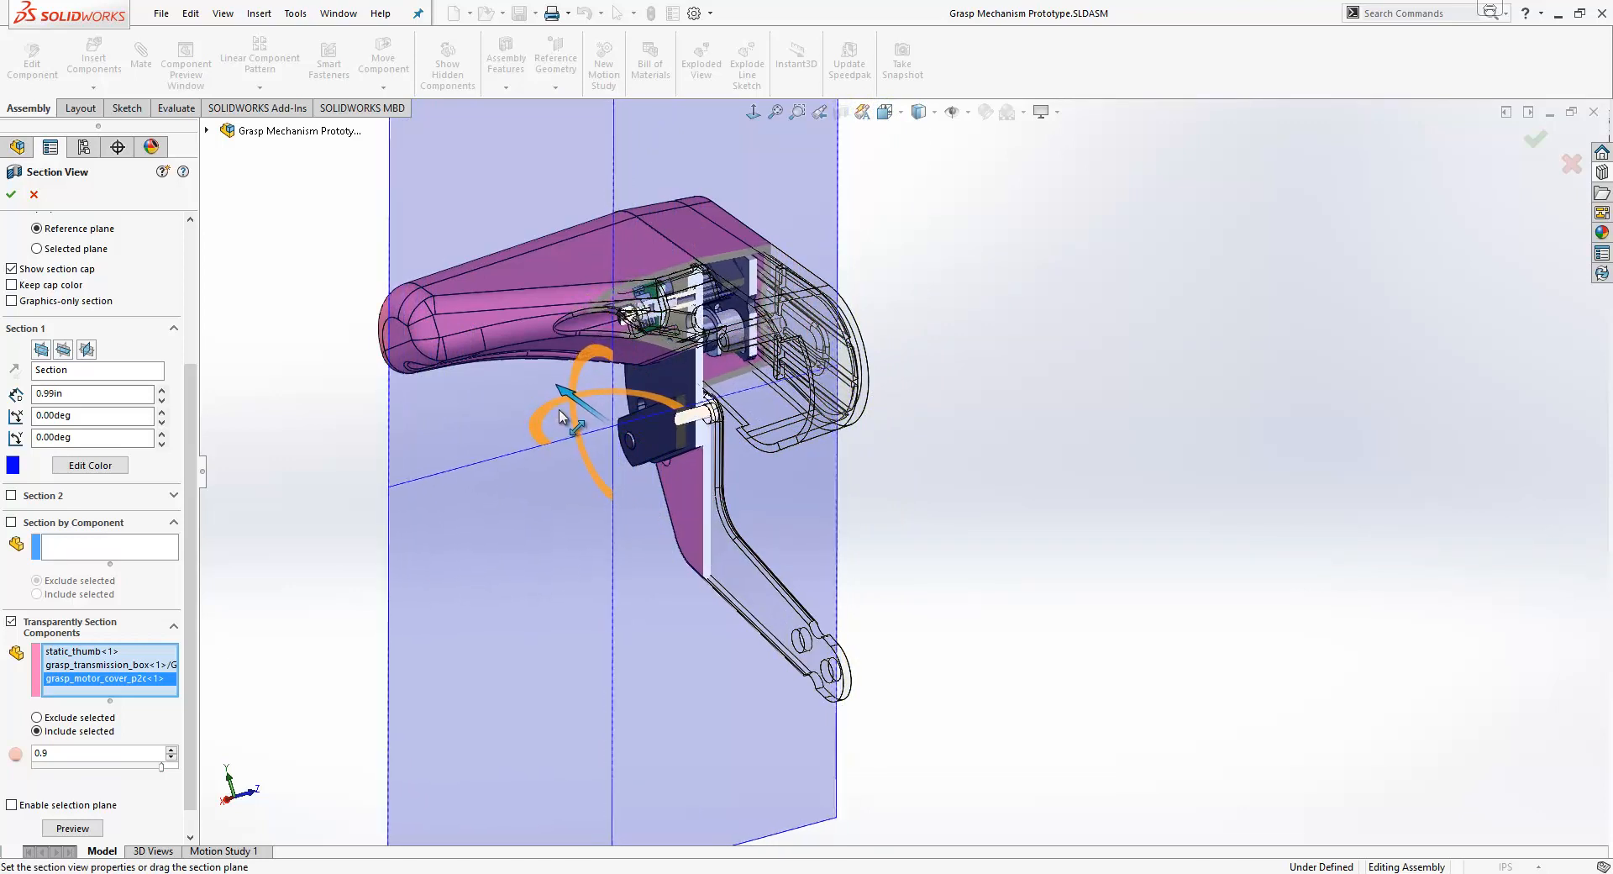
{"action": "left_click_drag", "start_coordinate": [571, 397], "coordinate": [550, 416]}
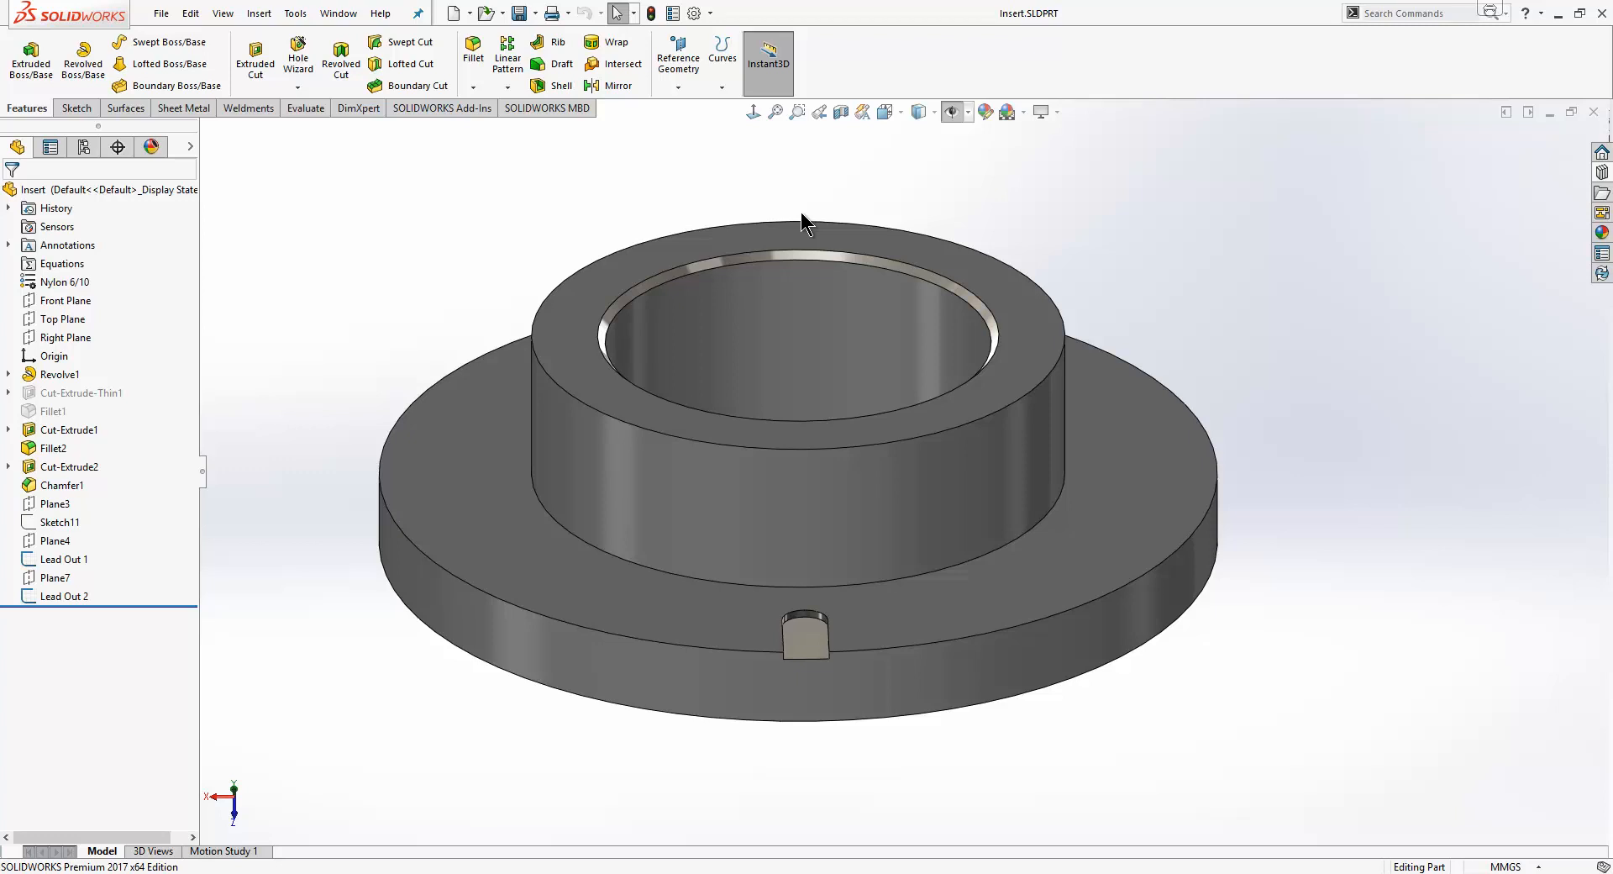
{"action": "mouse_move", "coordinate": [762, 207]}
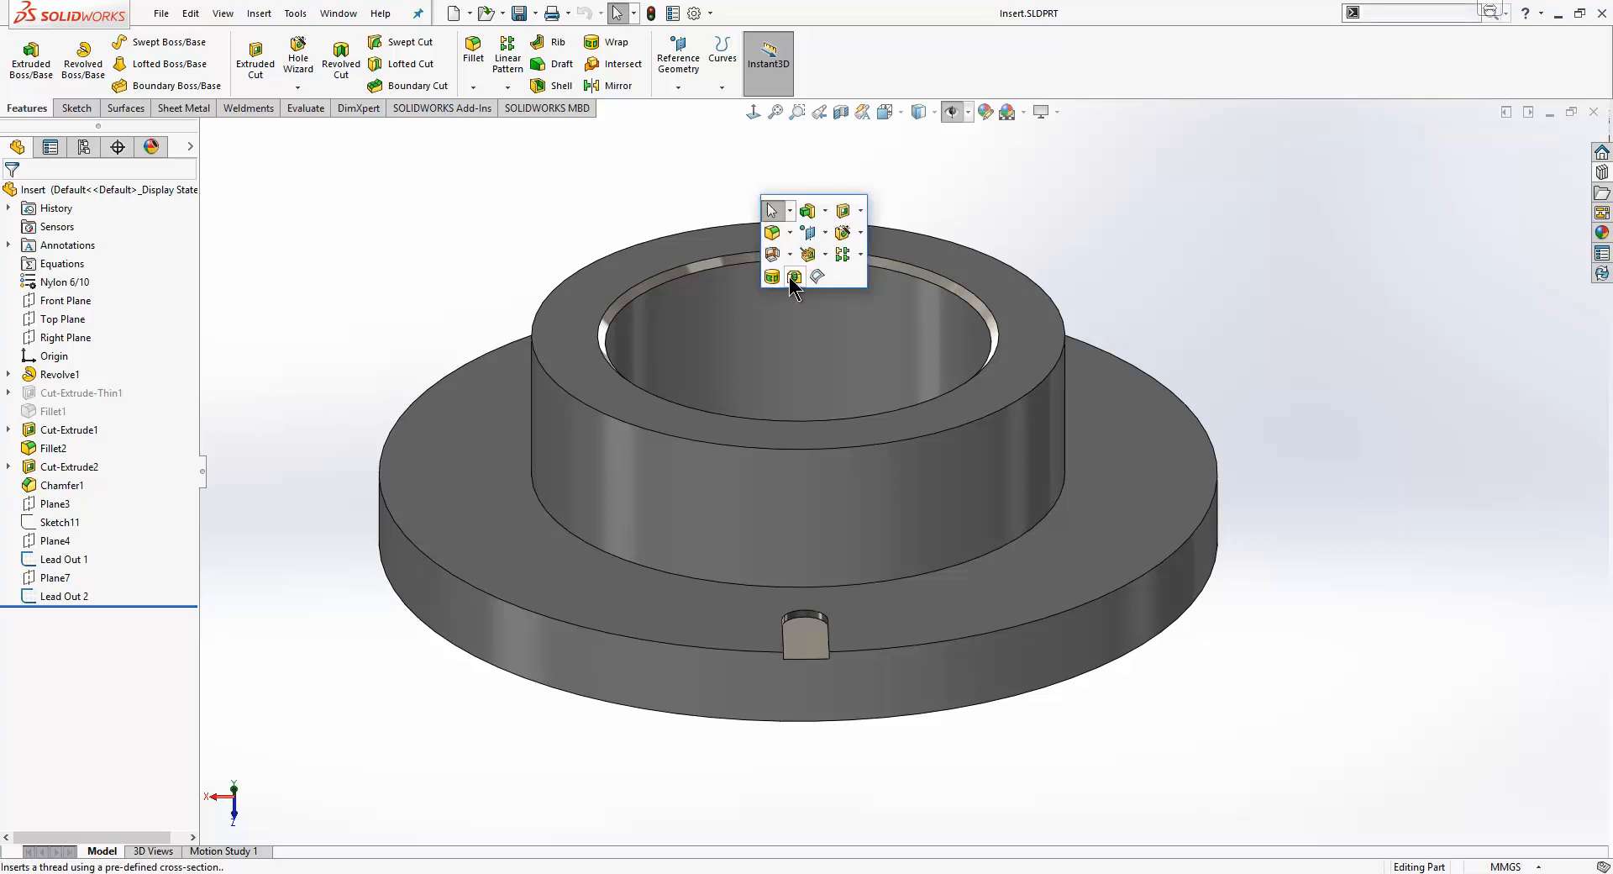
Preview a 2-revolution, 1 mm pitch extruded thread with mirrored profile on the top edge.
{"action": "left_click", "coordinate": [795, 277]}
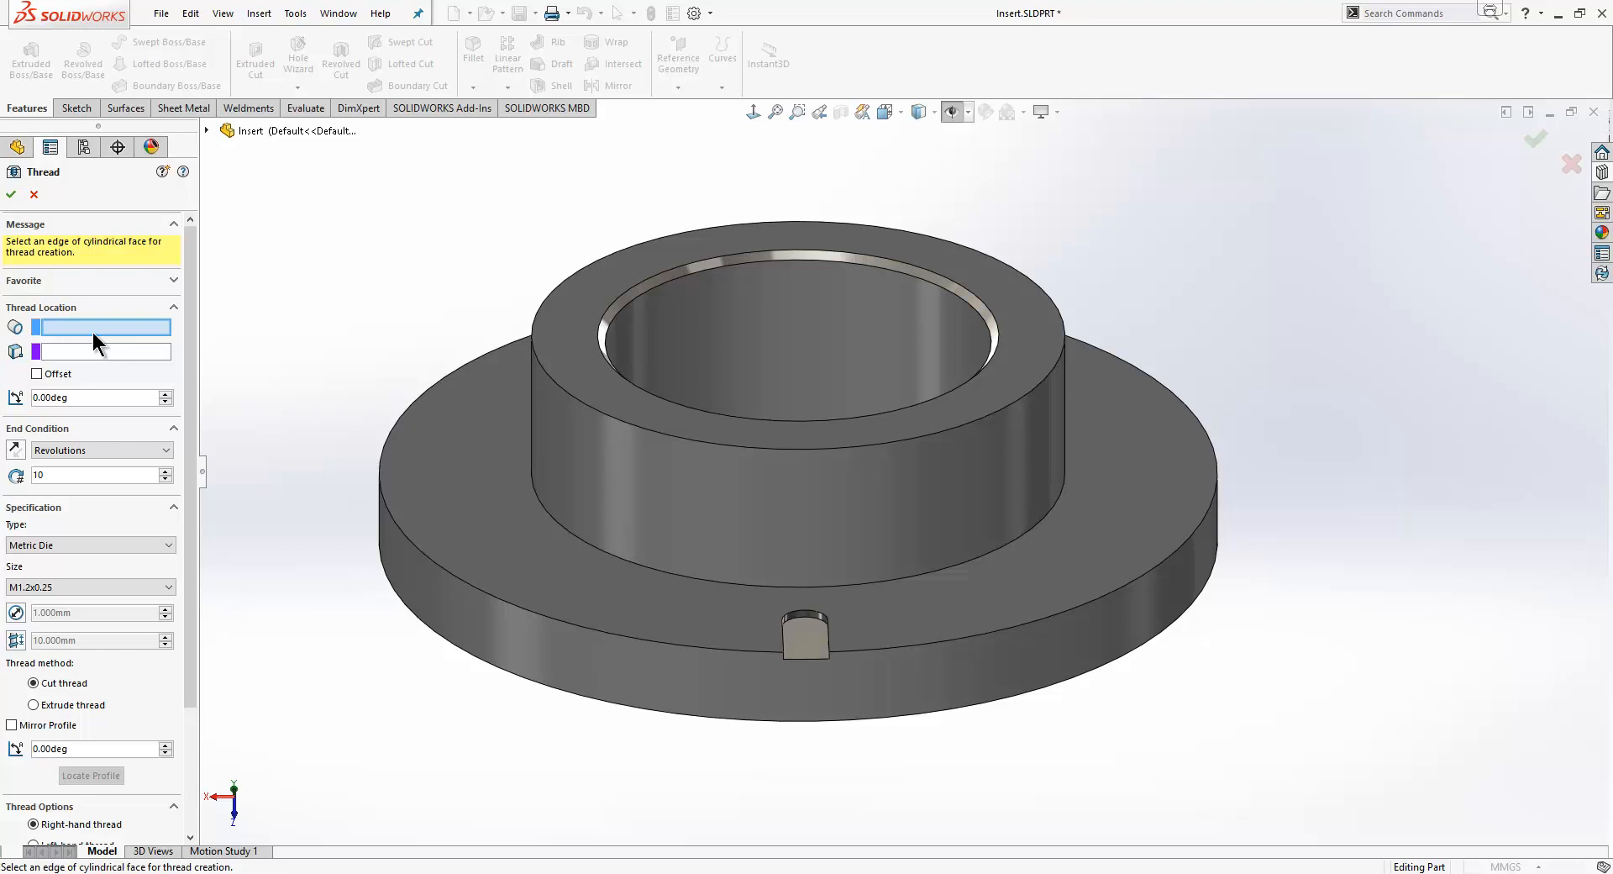
{"action": "mouse_move", "coordinate": [646, 254]}
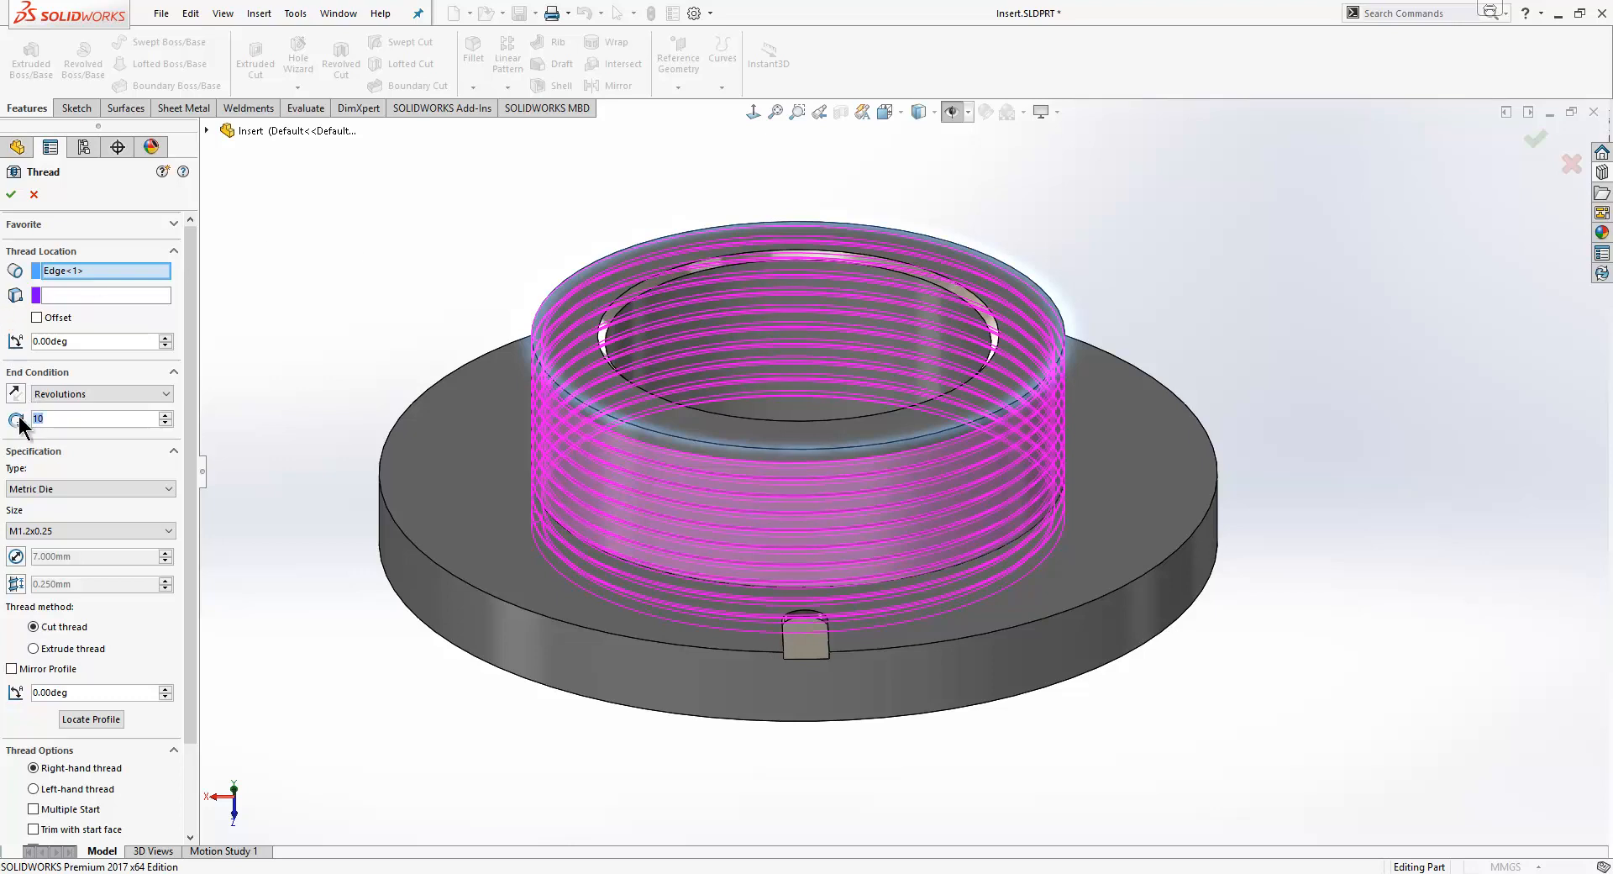
{"action": "type", "text": "2"}
{"action": "left_click", "coordinate": [102, 583]}
{"action": "type", "text": "1.000"}
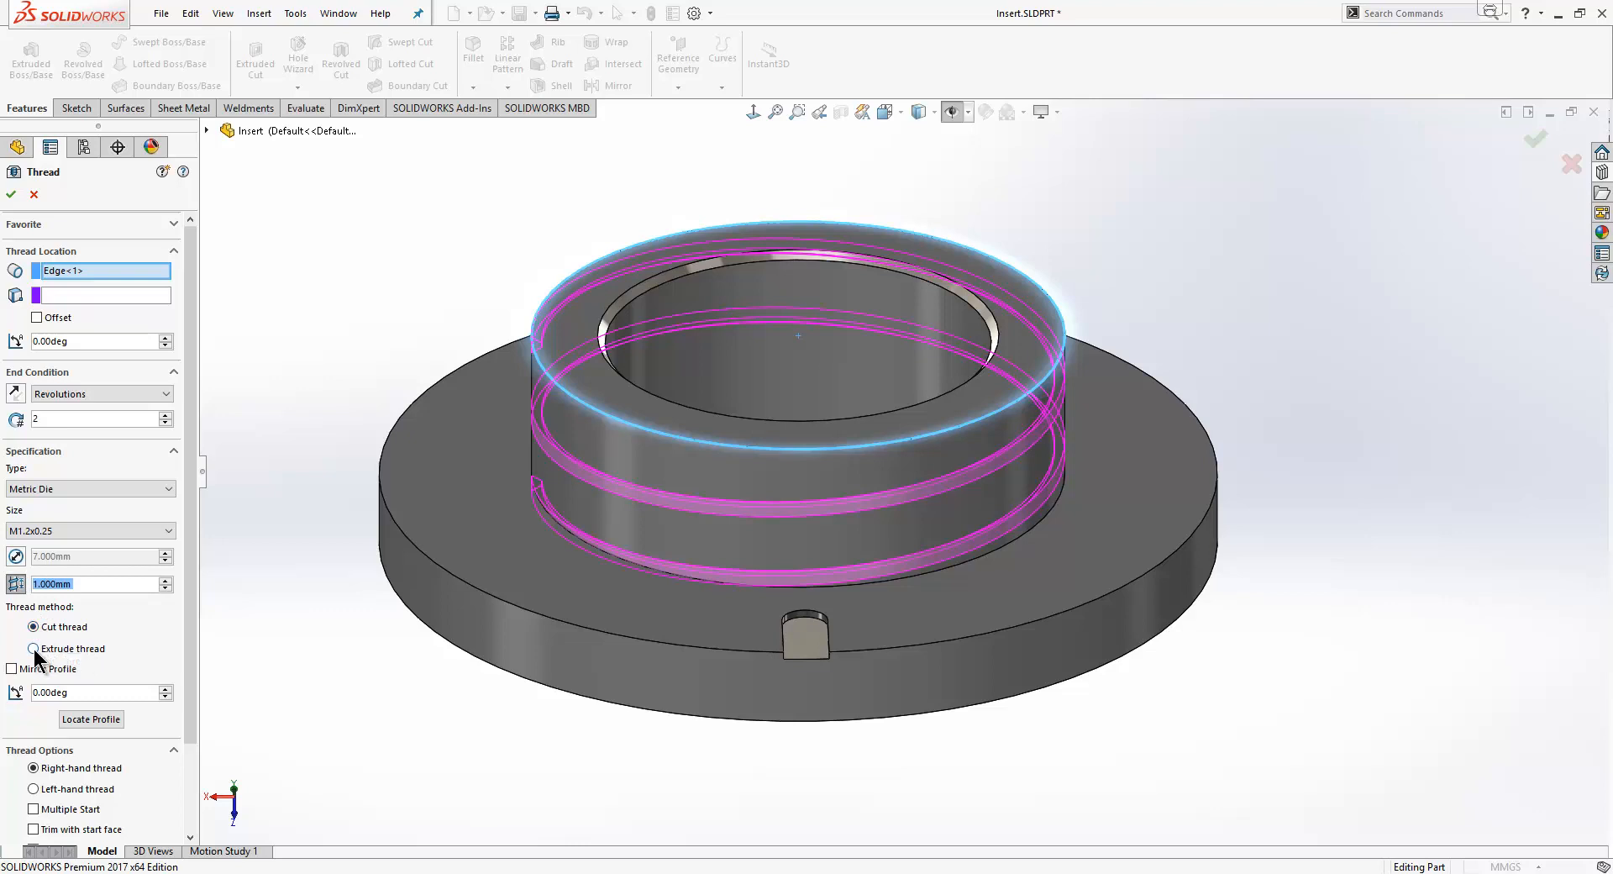
{"action": "left_click", "coordinate": [32, 648]}
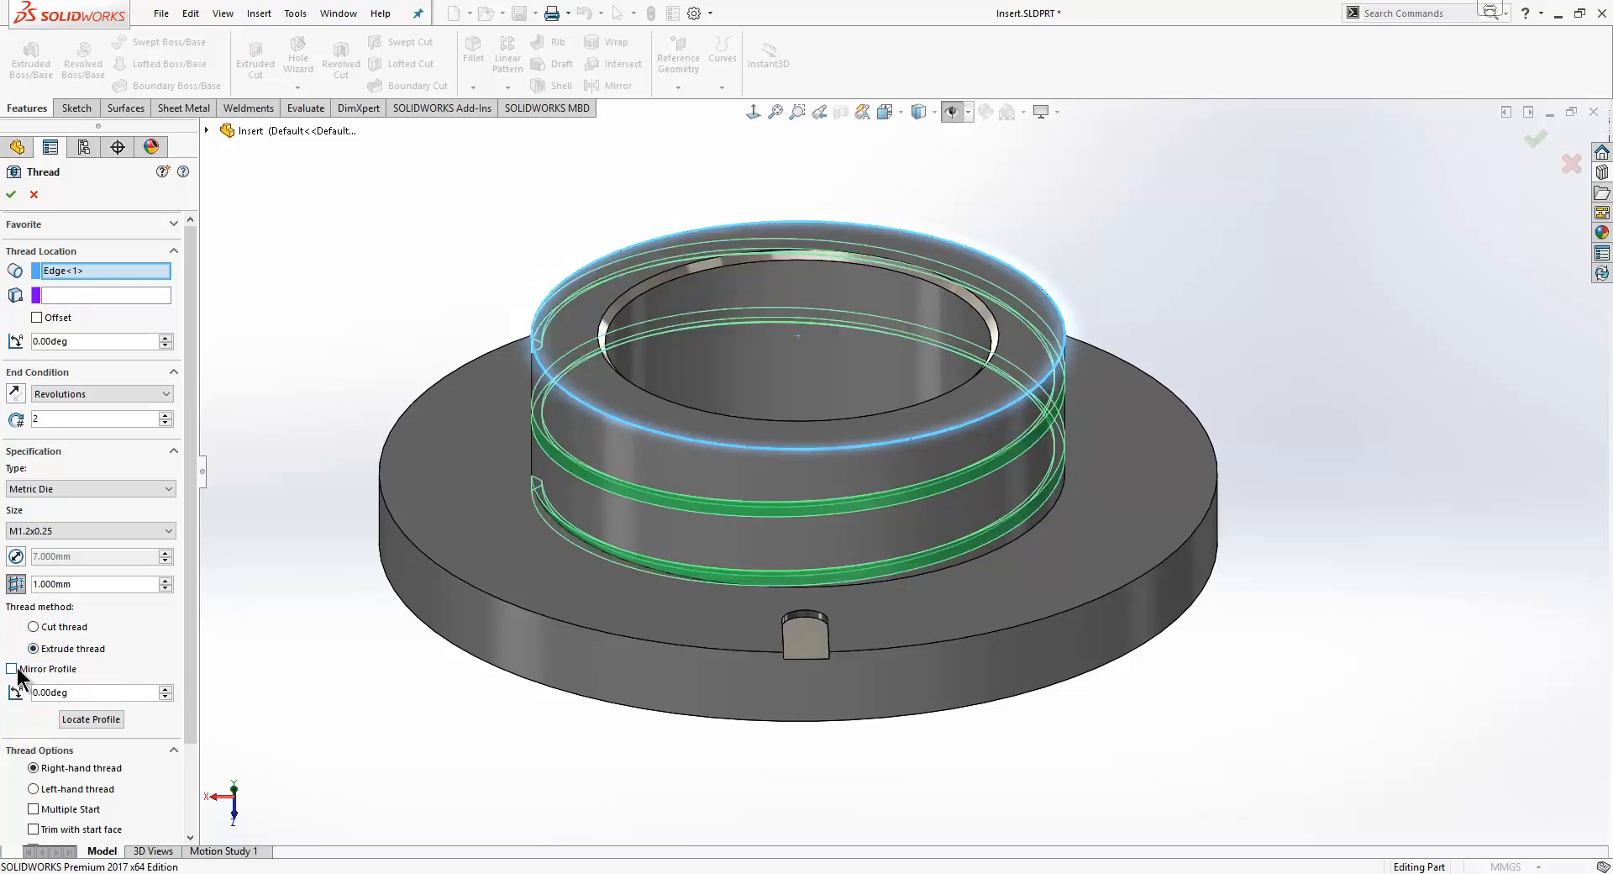
{"action": "left_click", "coordinate": [12, 668]}
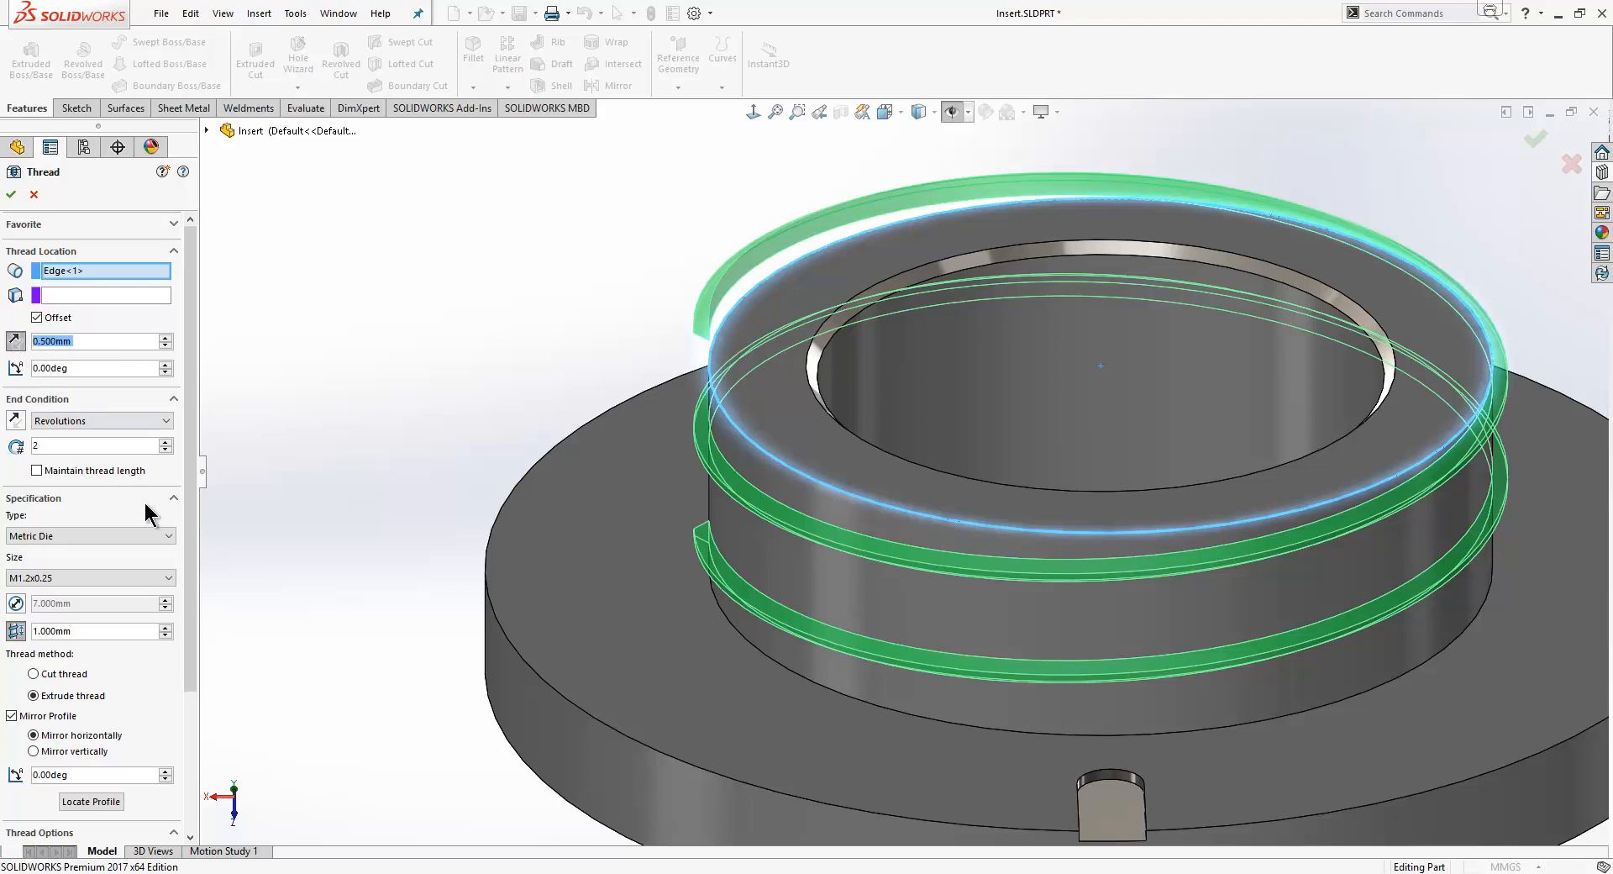
Offset the thread start by 0.500 mm and scroll down to Thread Options.
{"action": "scroll", "scroll_direction": "down", "scroll_amount": 3}
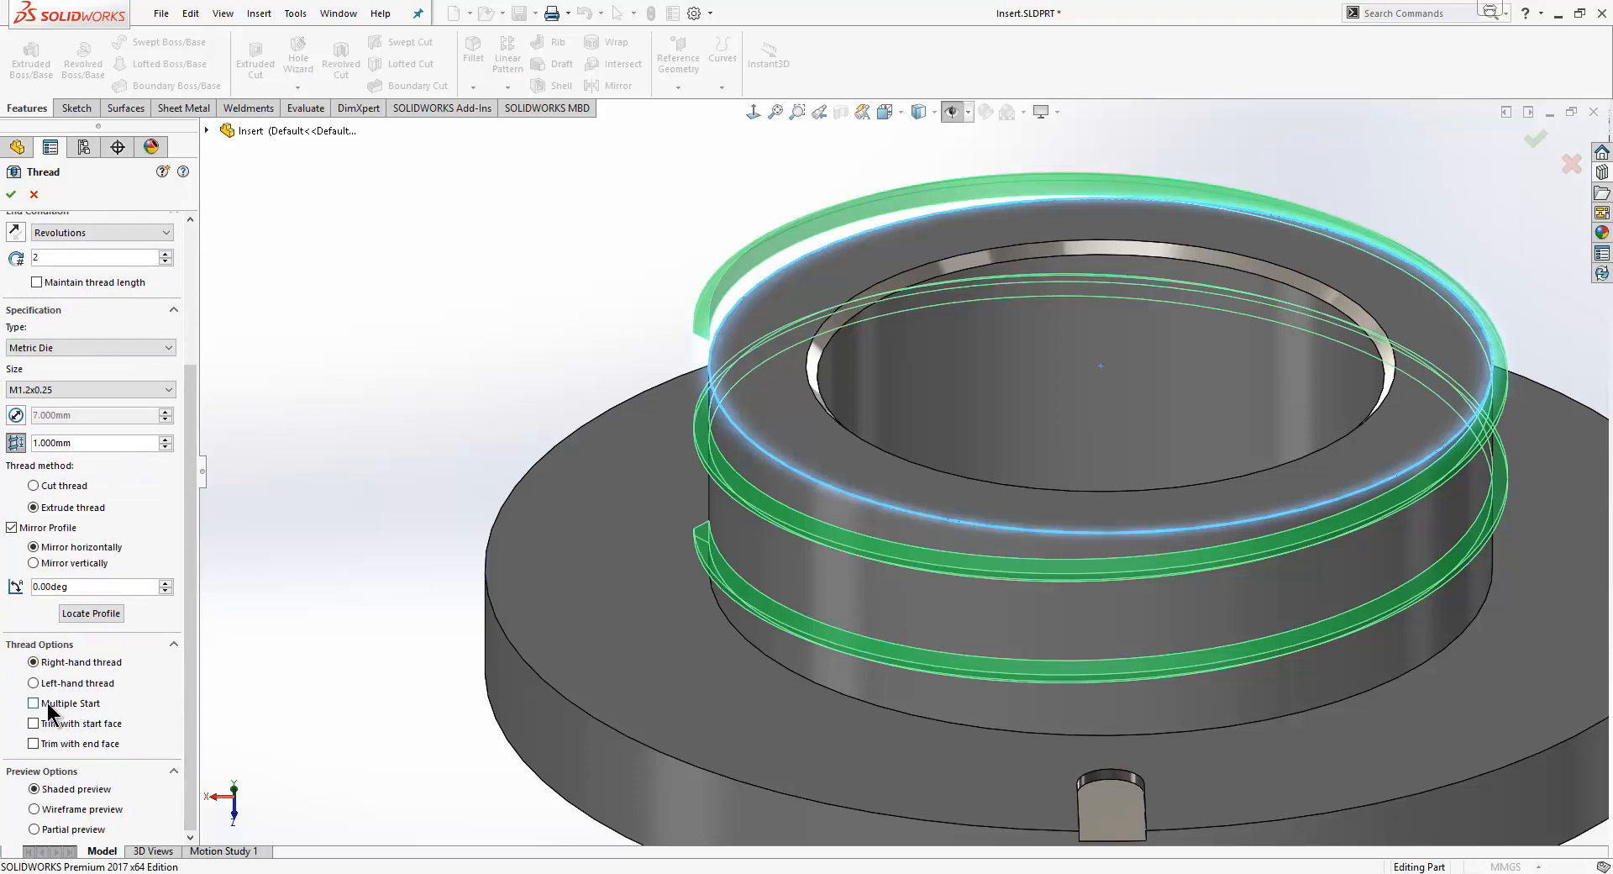
{"action": "mouse_move", "coordinate": [37, 713]}
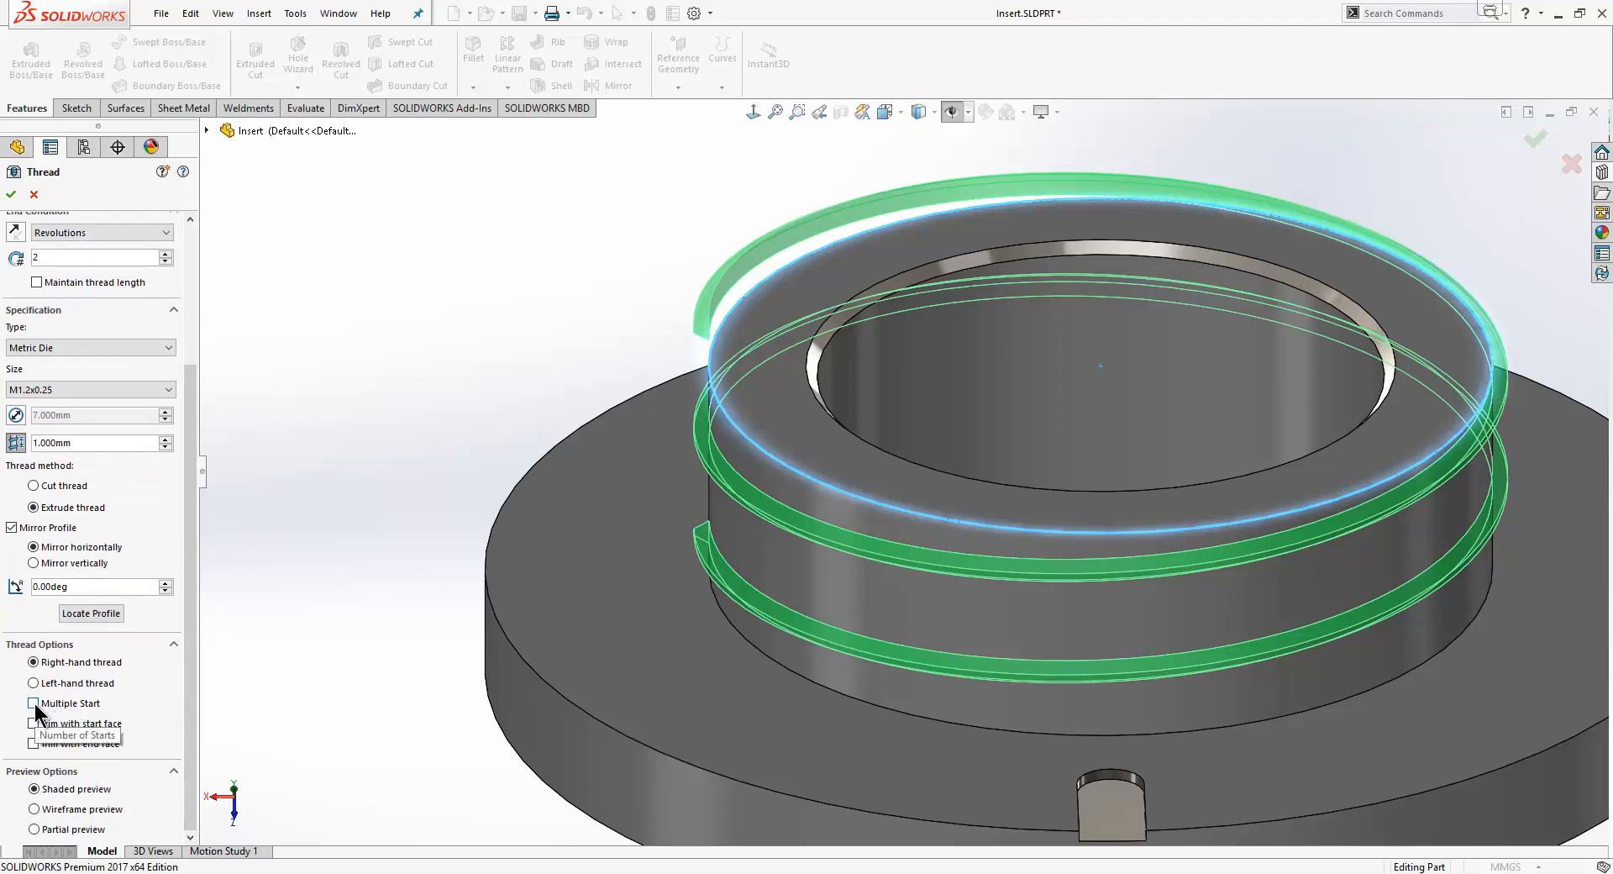
Give the thread two starts and trim it with the start face.
{"action": "left_click", "coordinate": [33, 703]}
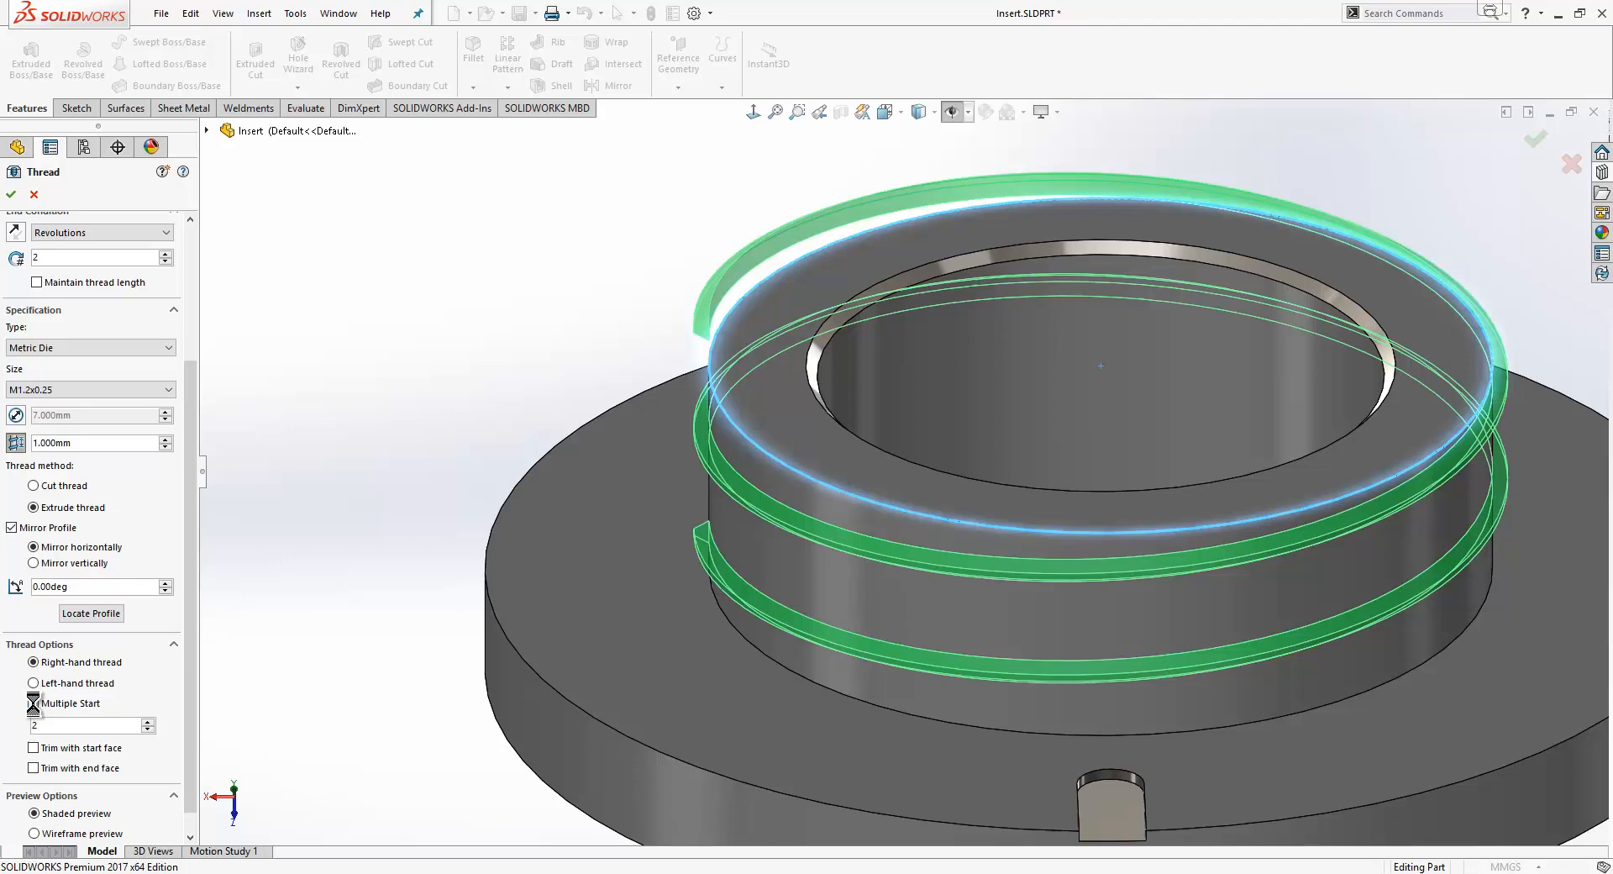
{"action": "left_click", "coordinate": [30, 703]}
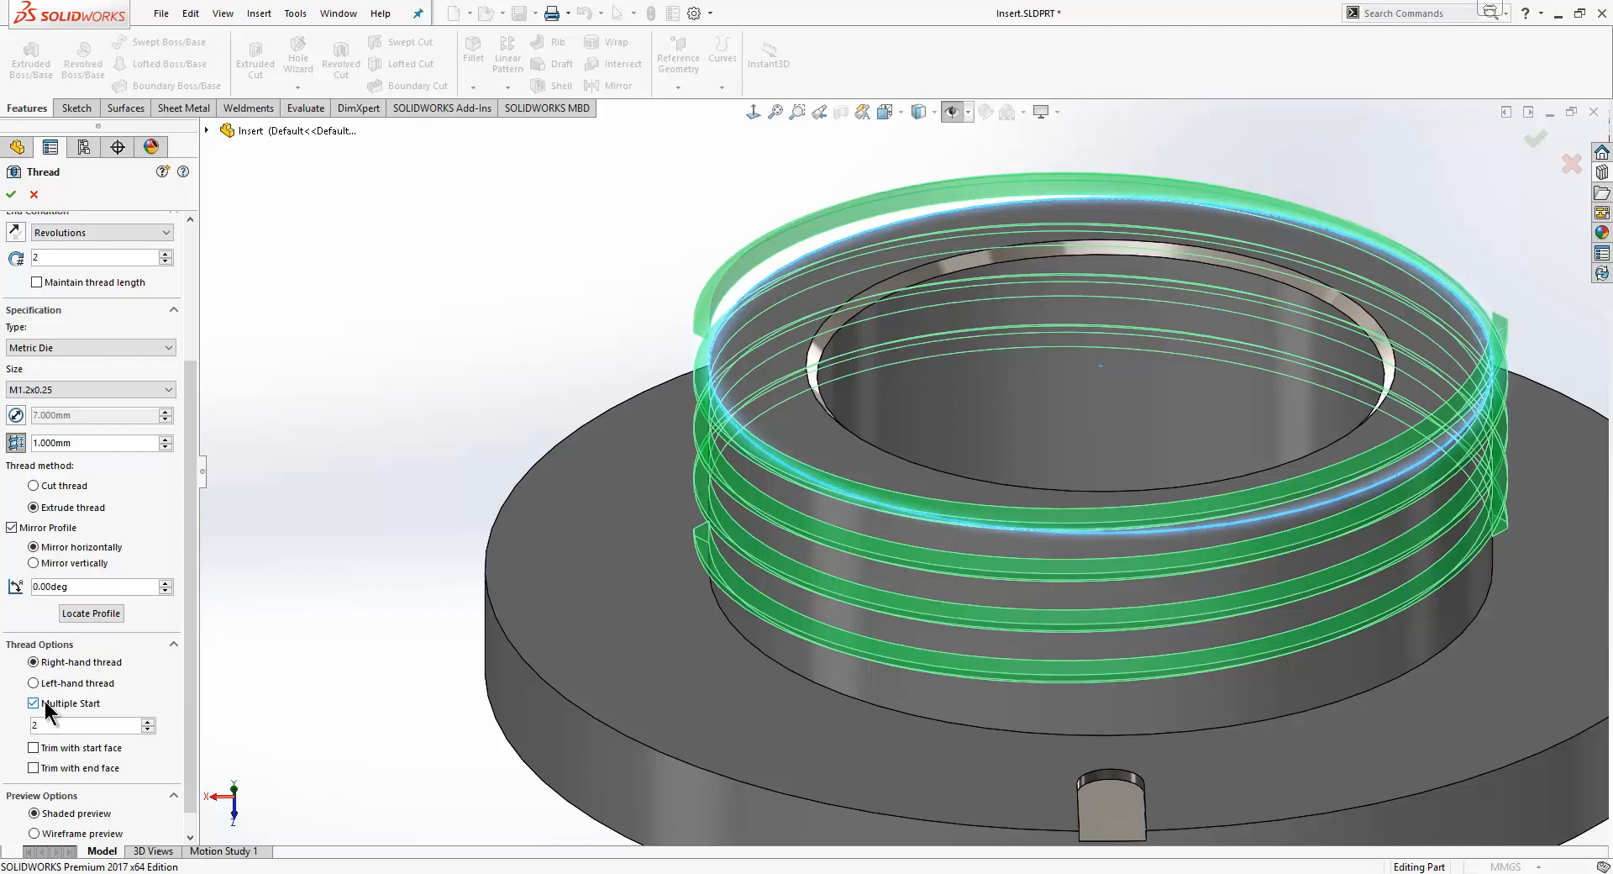
{"action": "left_click", "coordinate": [148, 720]}
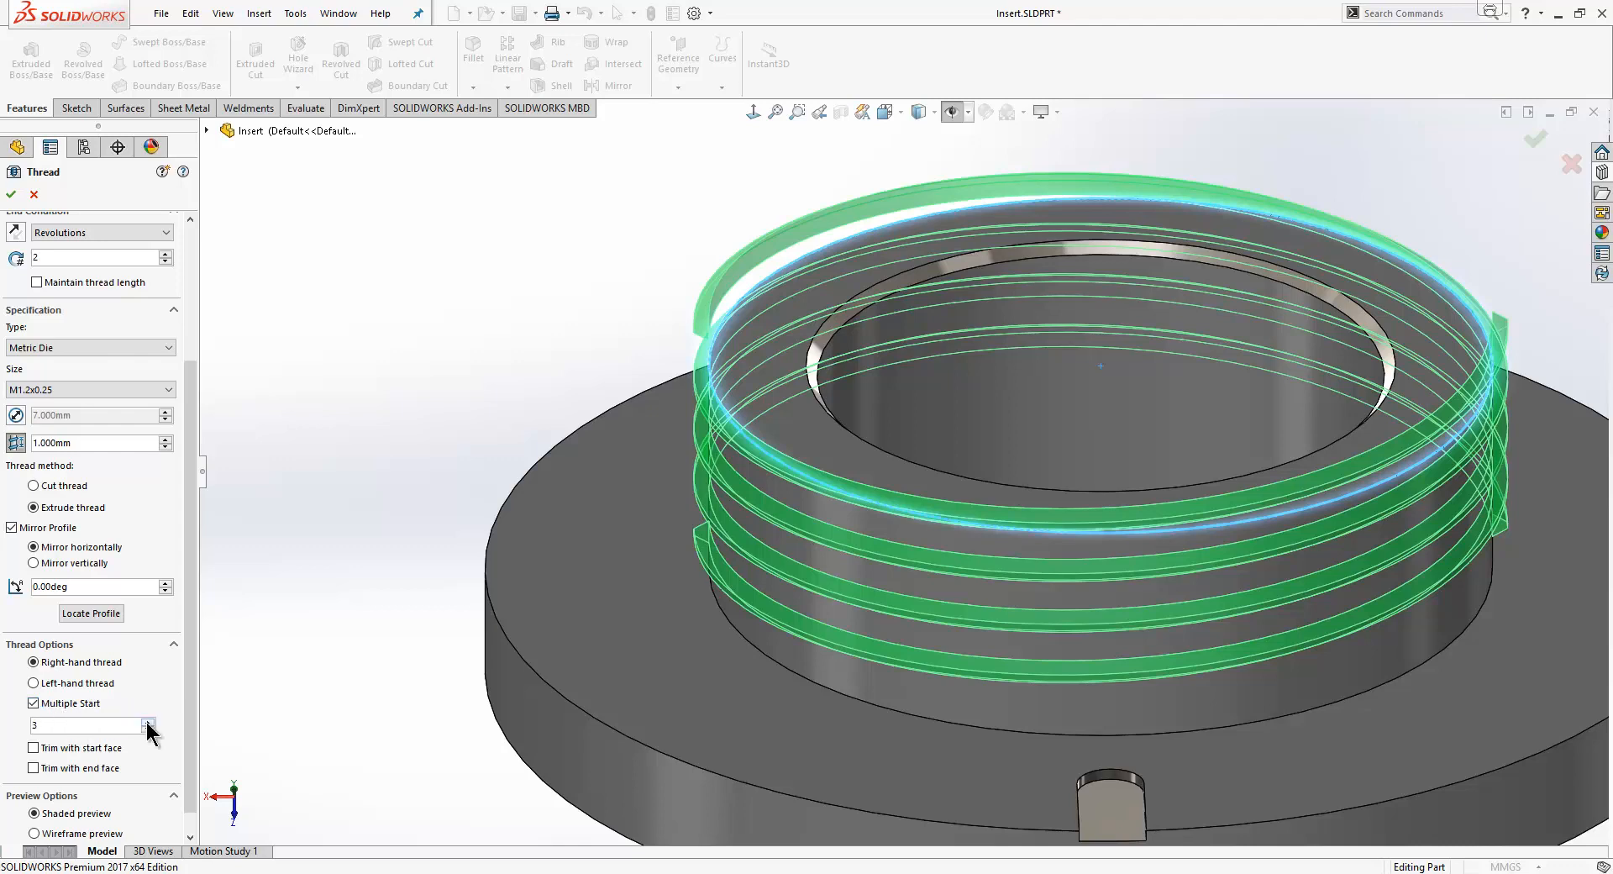
{"action": "left_click", "coordinate": [148, 730]}
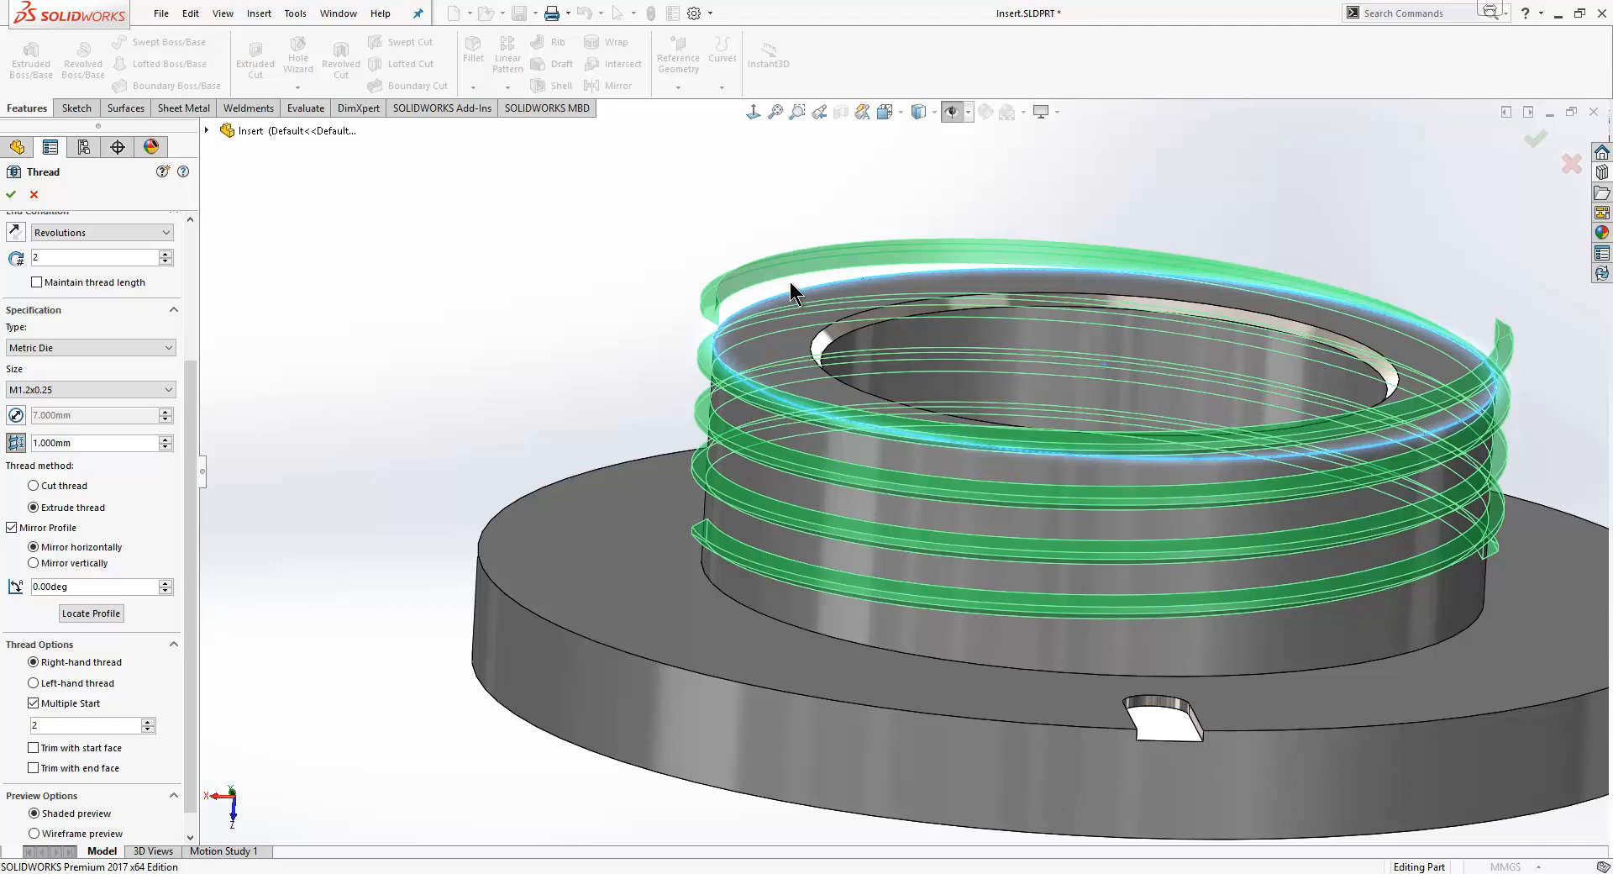
{"action": "mouse_move", "coordinate": [1361, 432]}
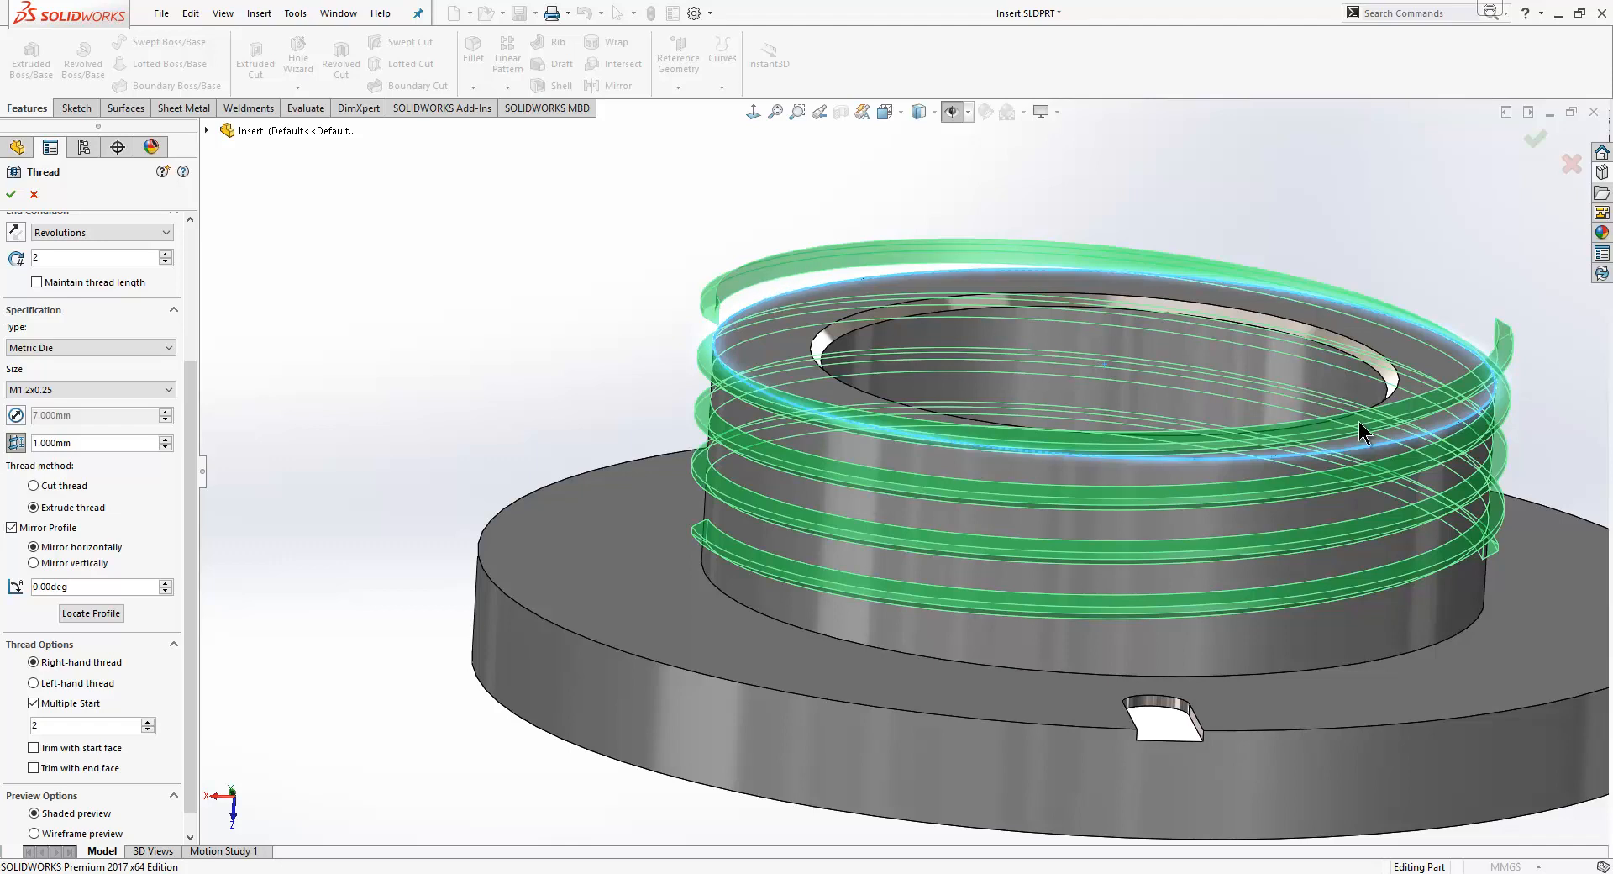
{"action": "mouse_move", "coordinate": [881, 261]}
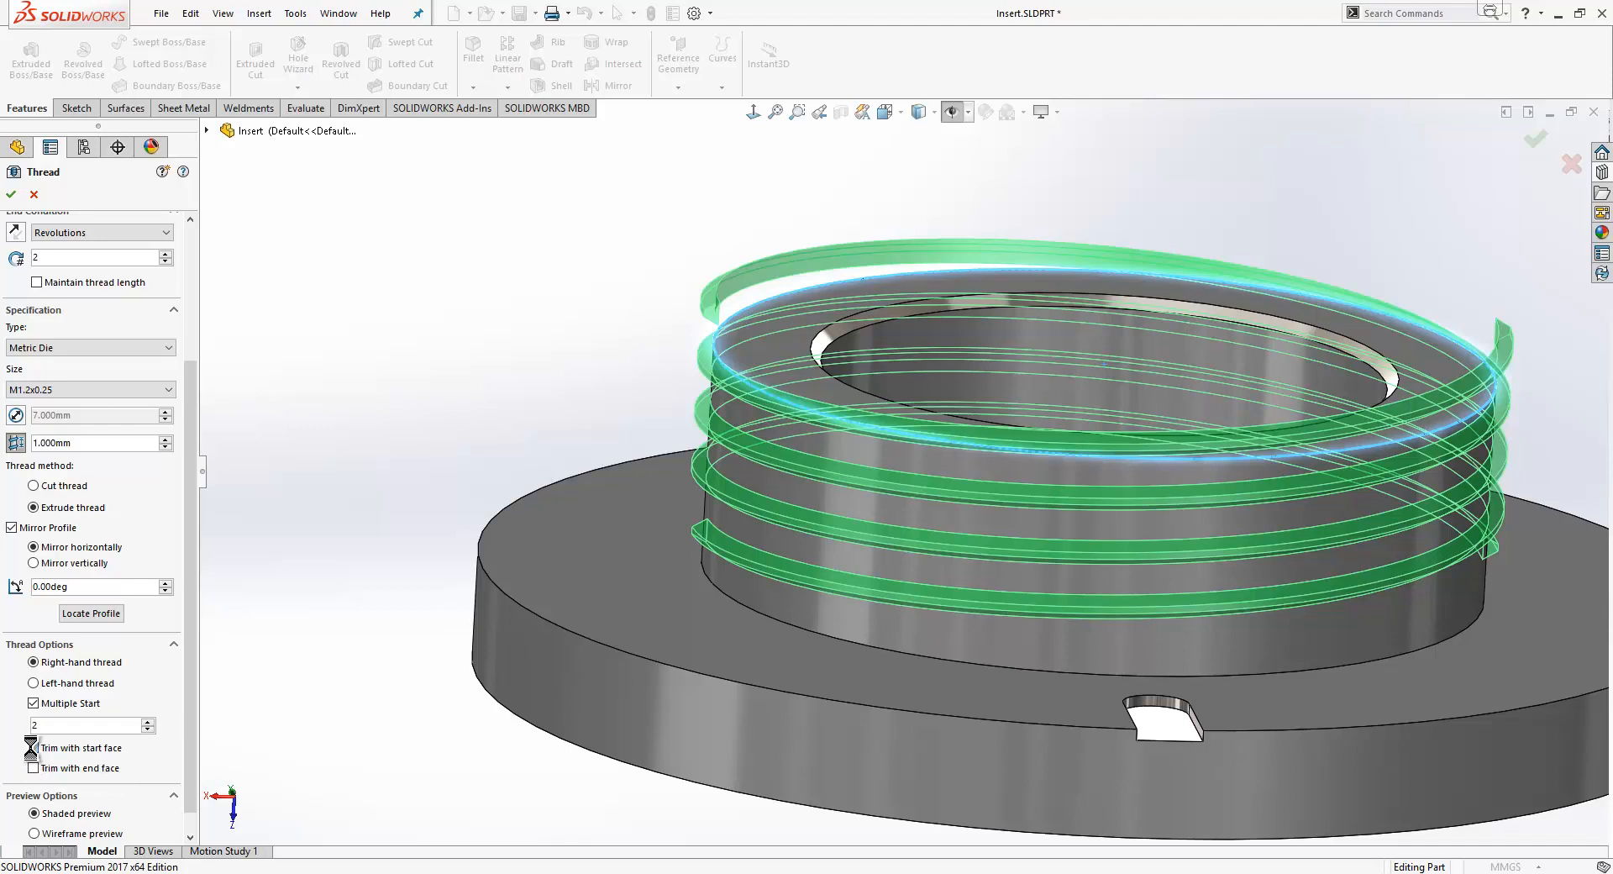
{"action": "left_click", "coordinate": [32, 747]}
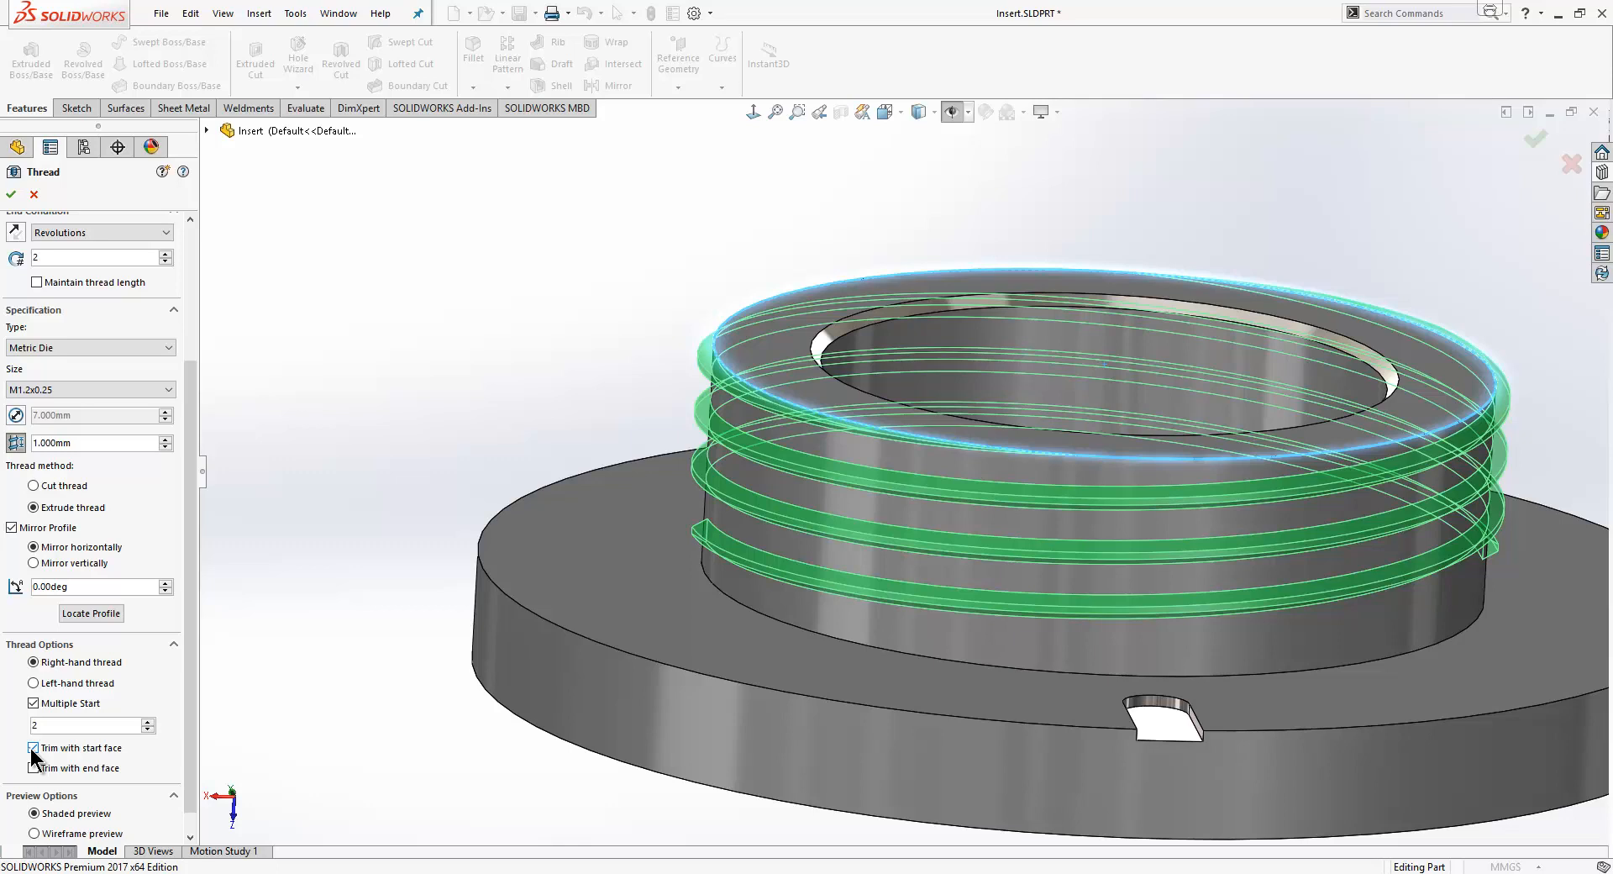
{"action": "left_click", "coordinate": [30, 747]}
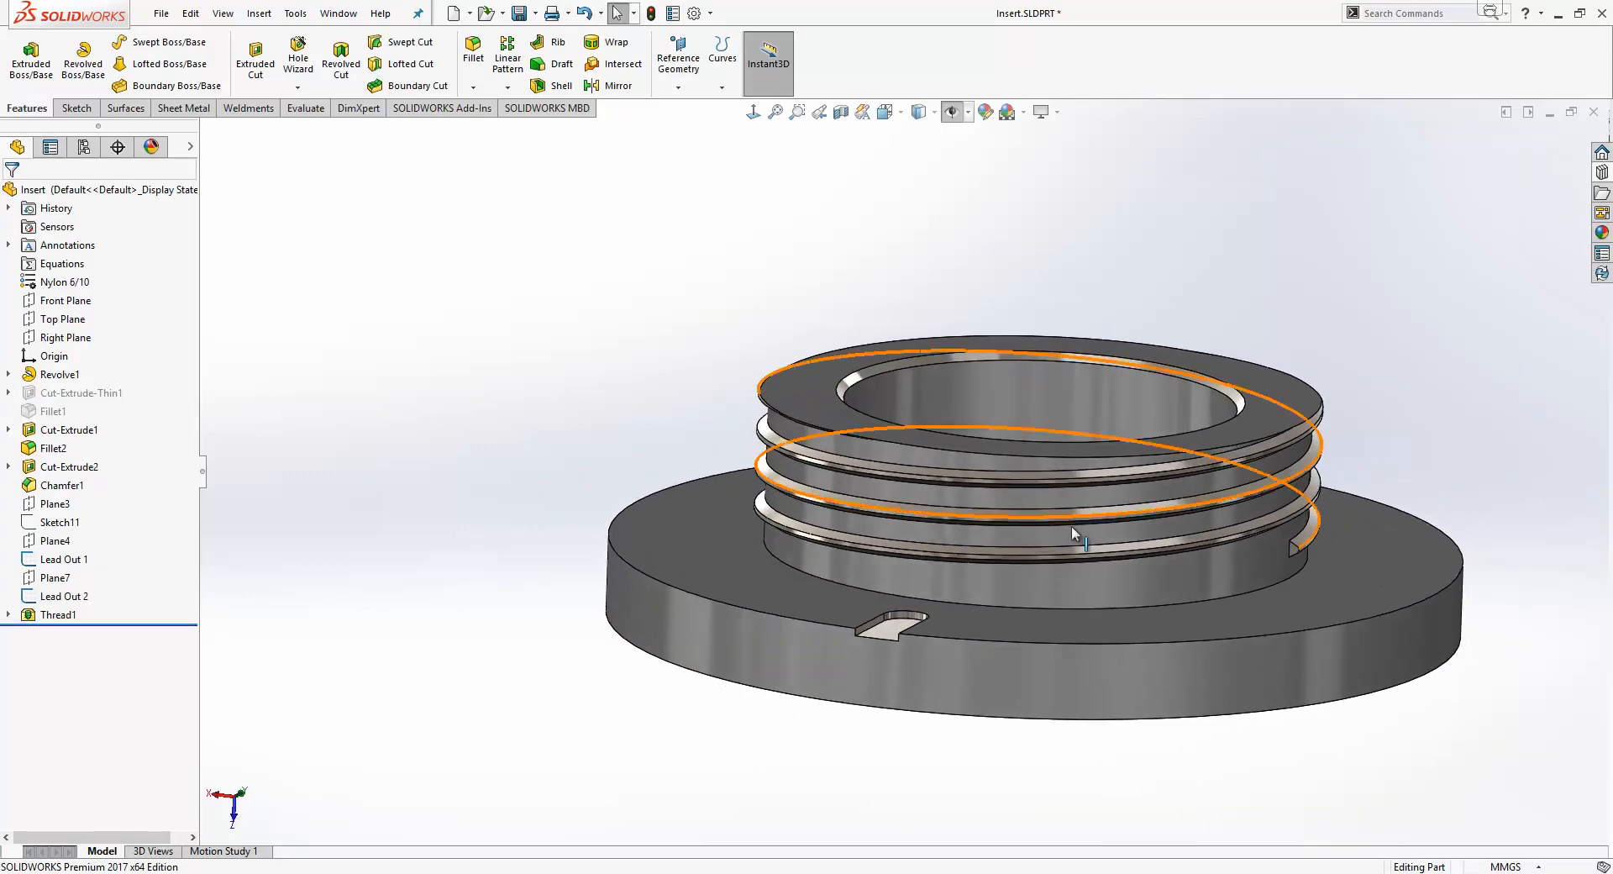
Sweep the thread's end face along the Lead Out curve as a swept boss.
{"action": "left_click_drag", "start_coordinate": [1073, 534], "coordinate": [1129, 621]}
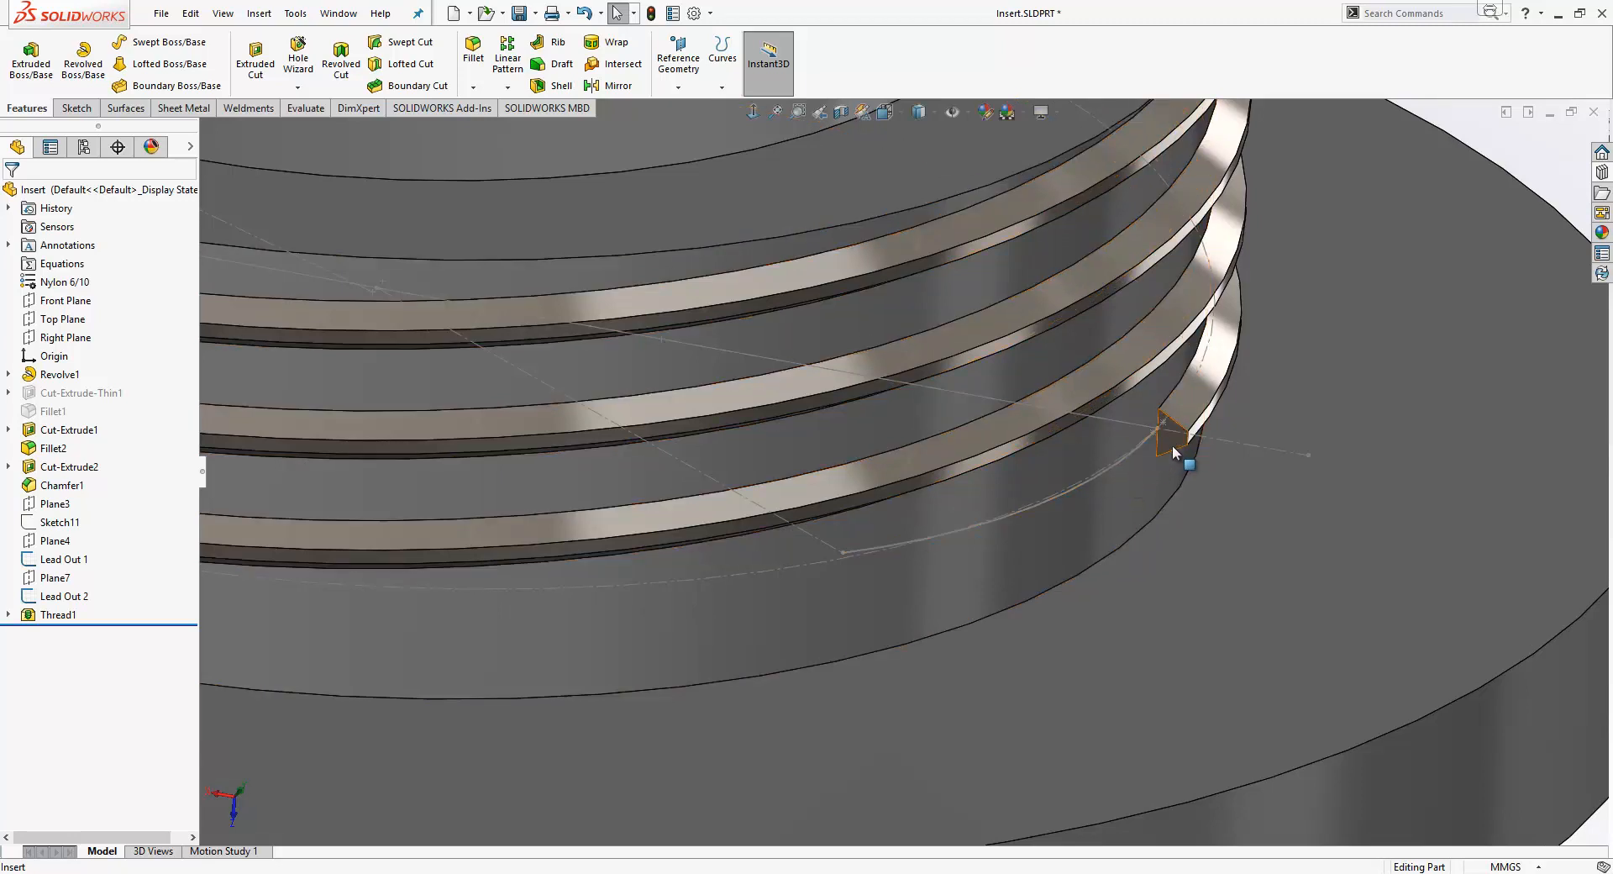
{"action": "mouse_move", "coordinate": [1173, 455]}
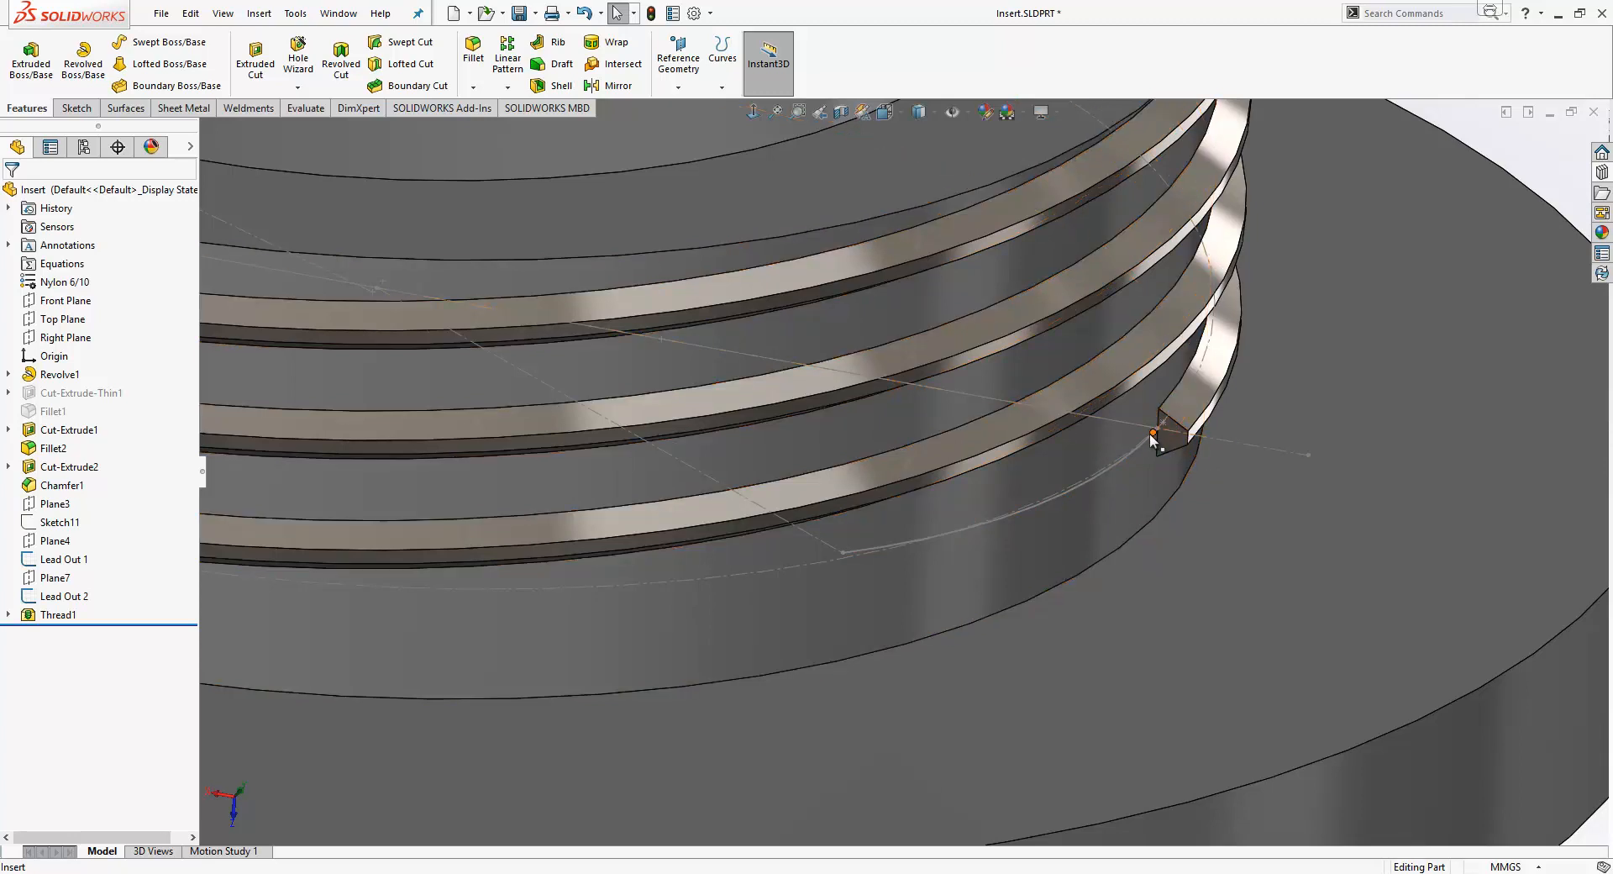
{"action": "mouse_move", "coordinate": [1029, 432]}
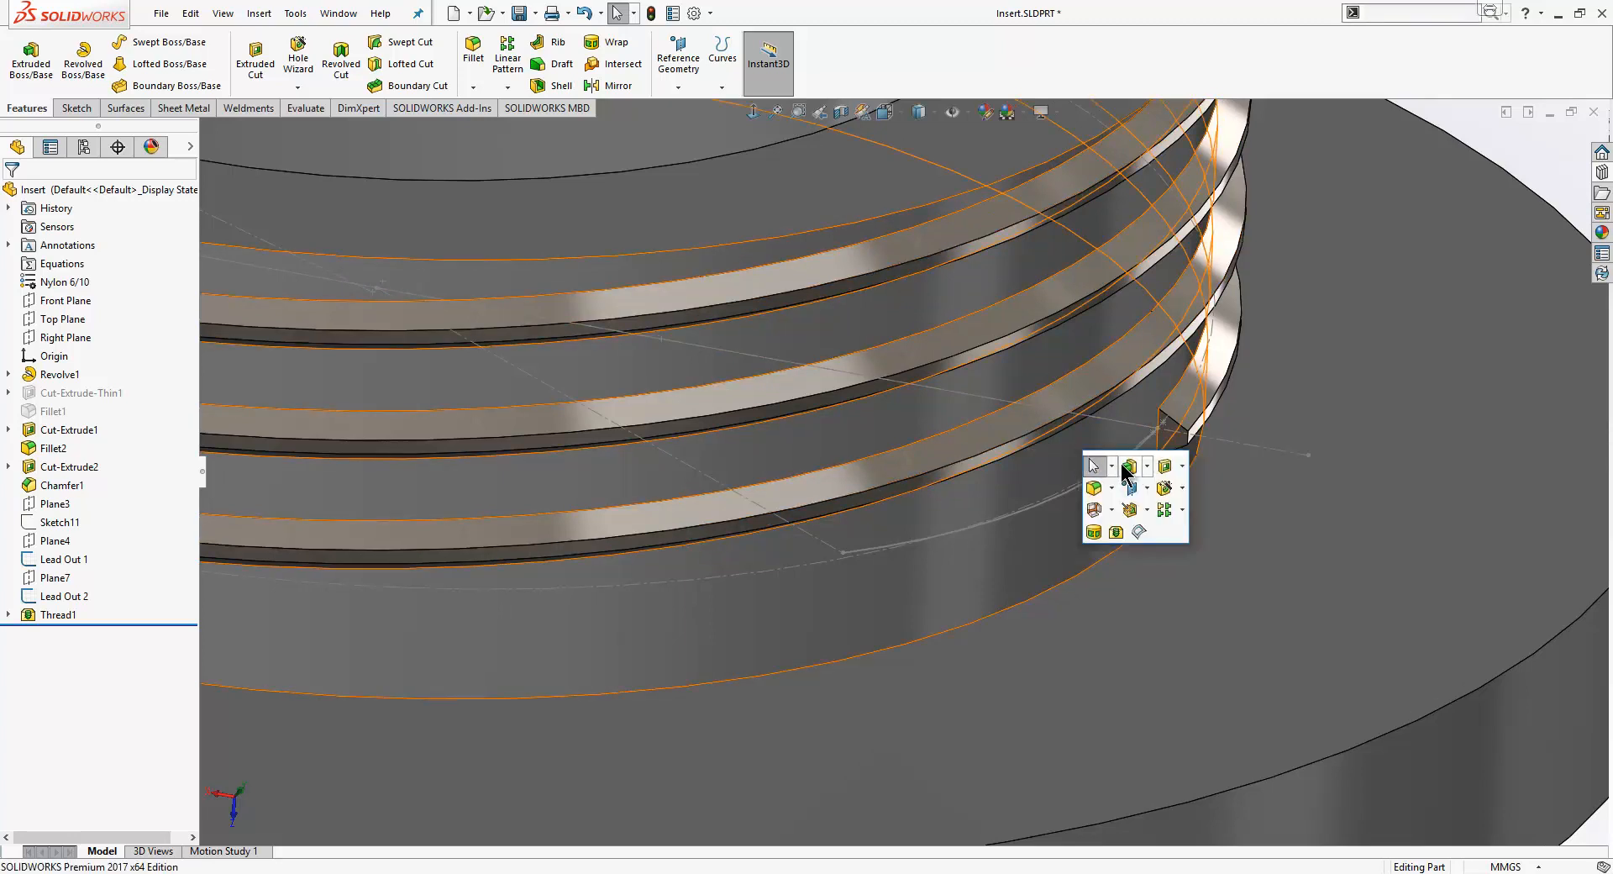
{"action": "left_click", "coordinate": [1147, 465]}
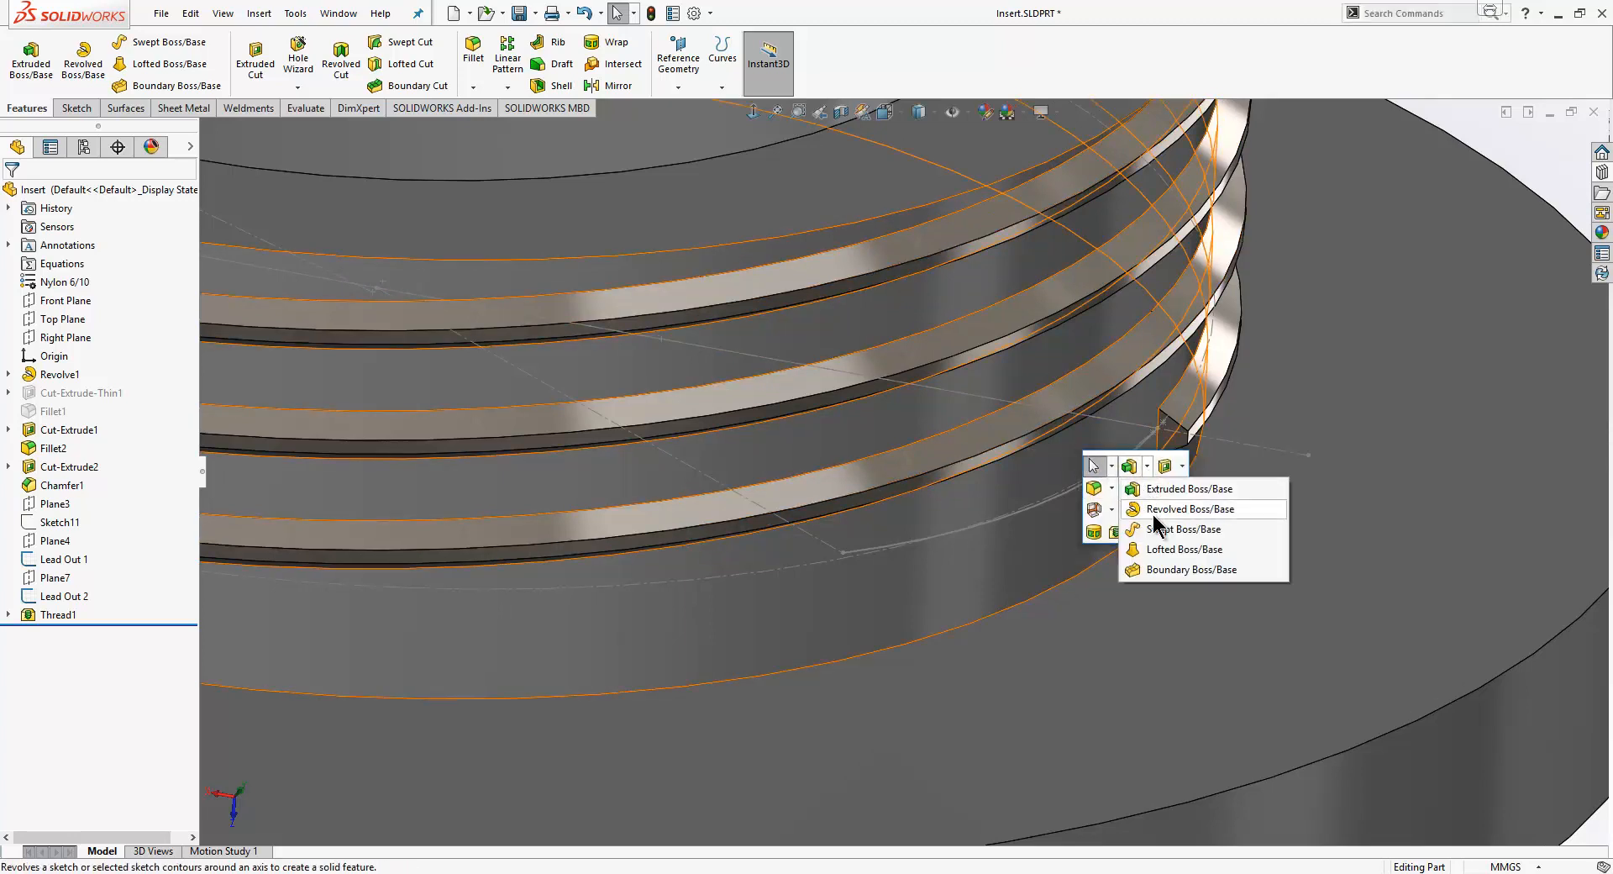
{"action": "left_click", "coordinate": [1157, 529]}
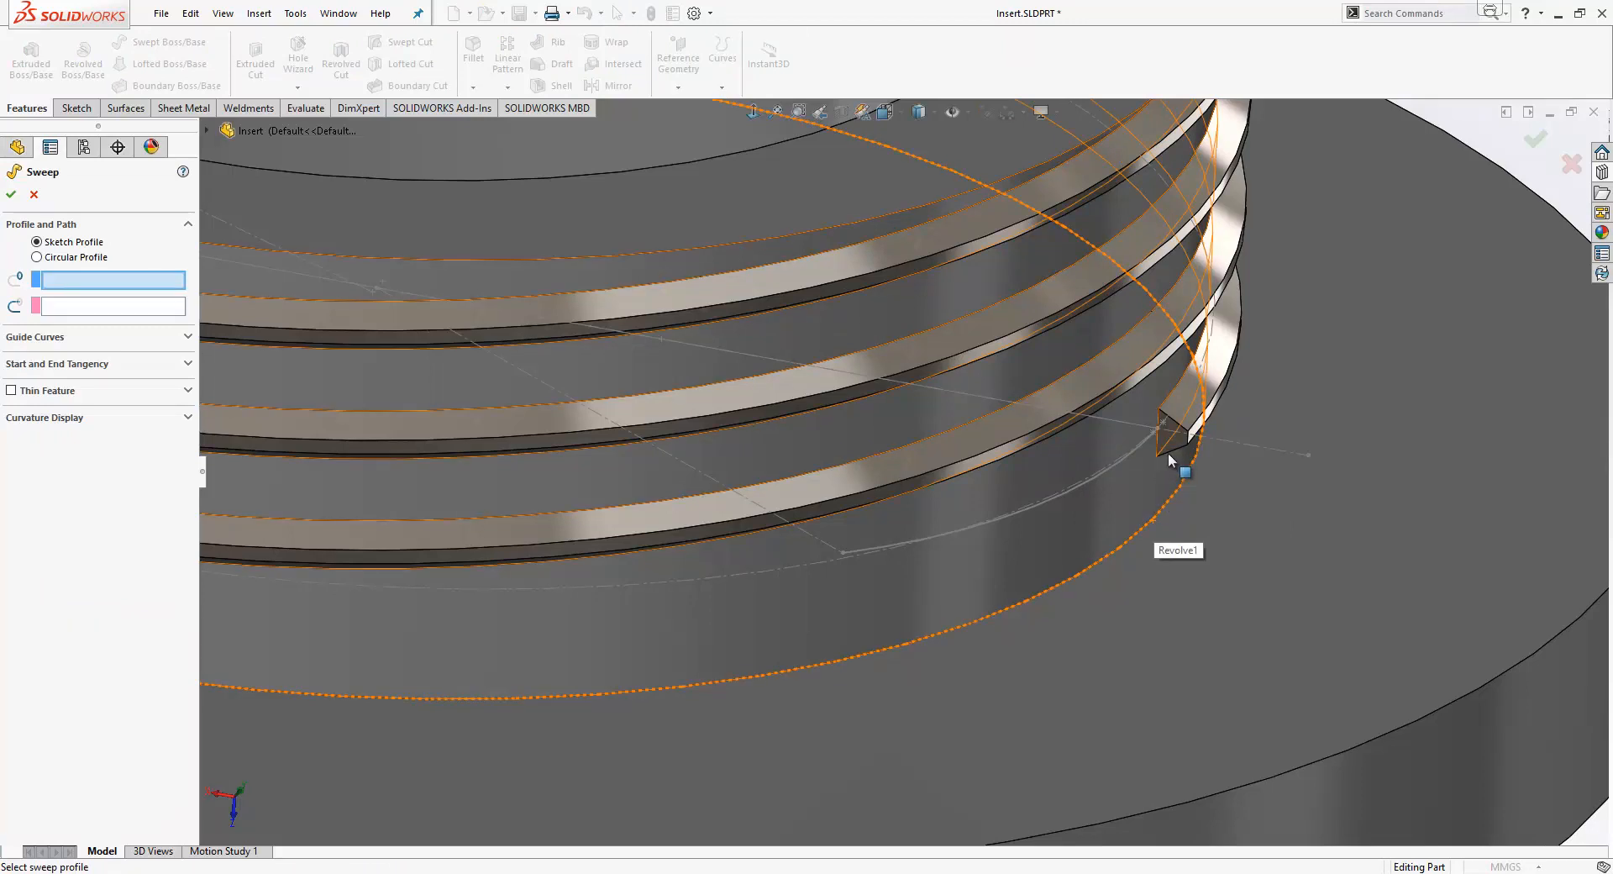
{"action": "left_click", "coordinate": [1163, 449]}
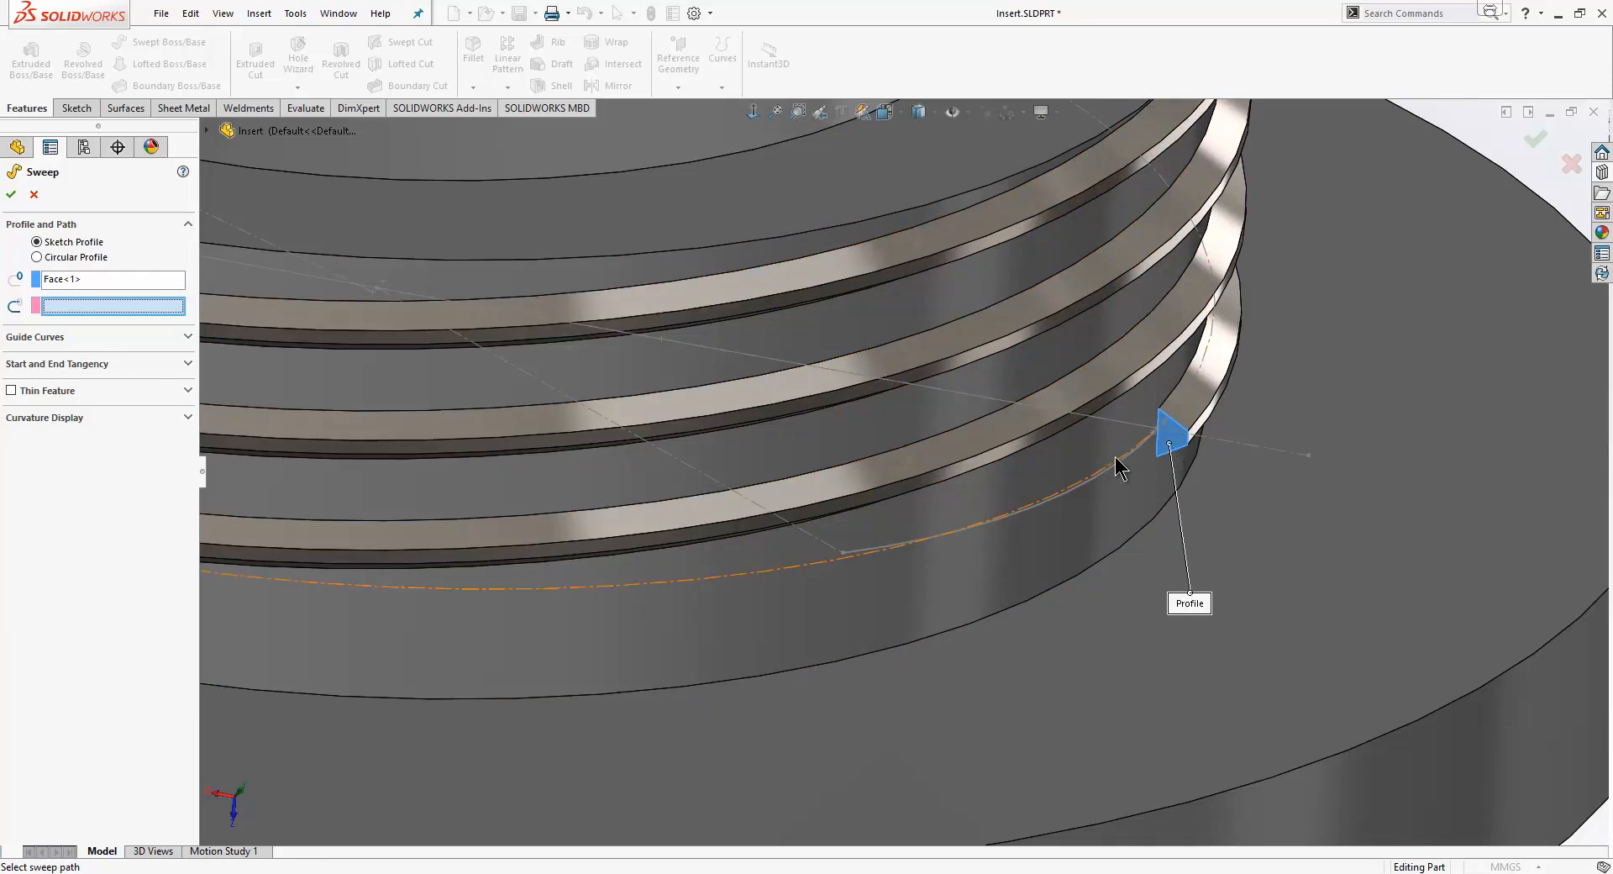
{"action": "left_click", "coordinate": [11, 195]}
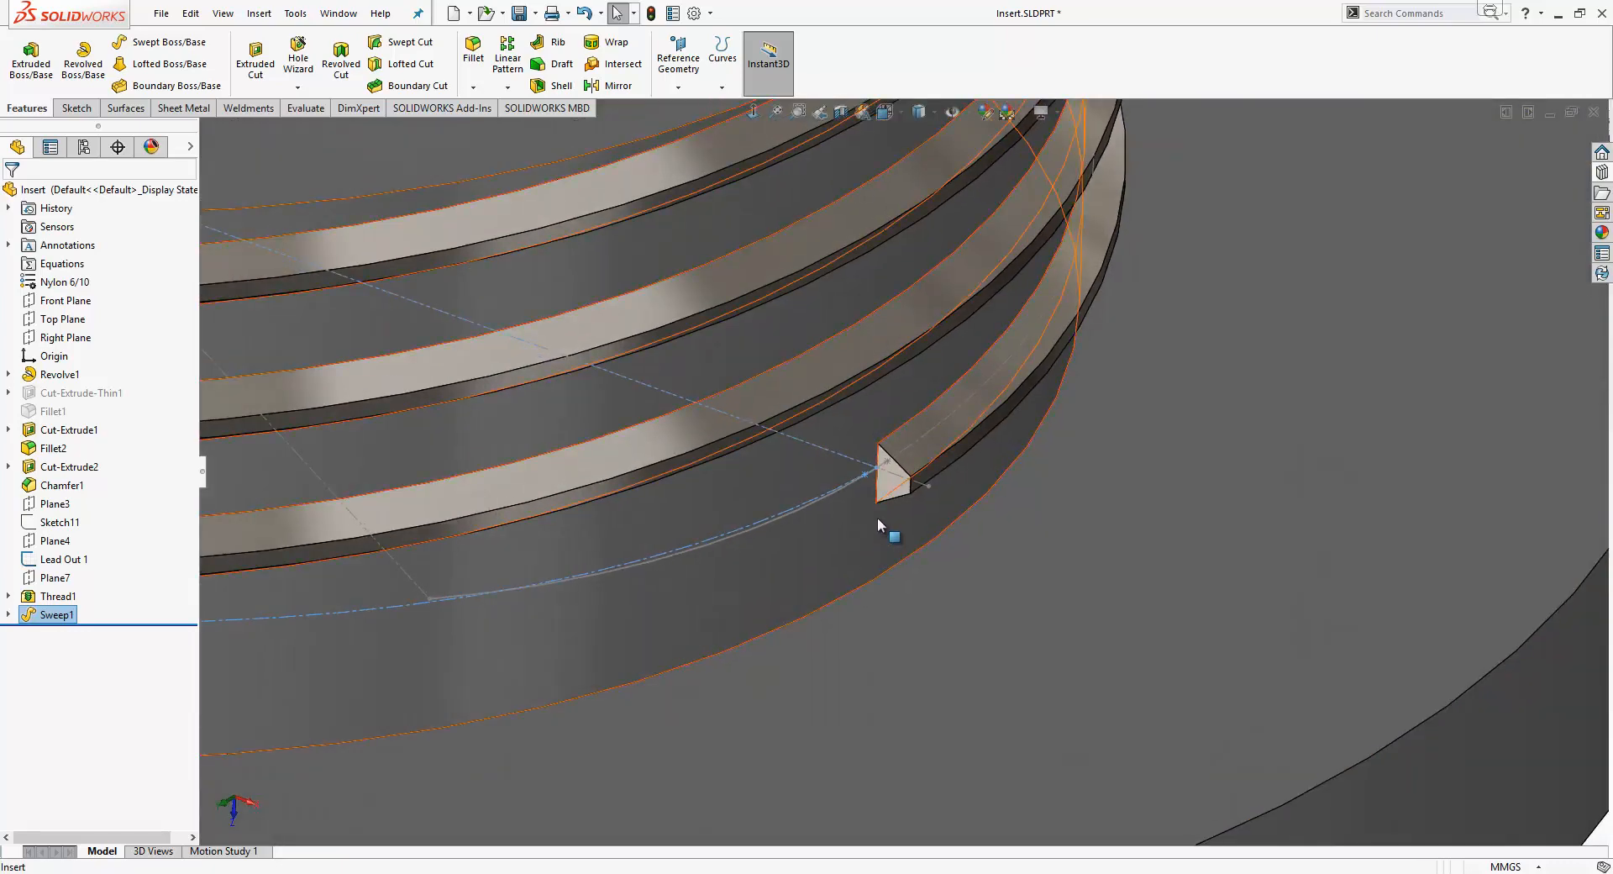
{"action": "left_click", "coordinate": [882, 525]}
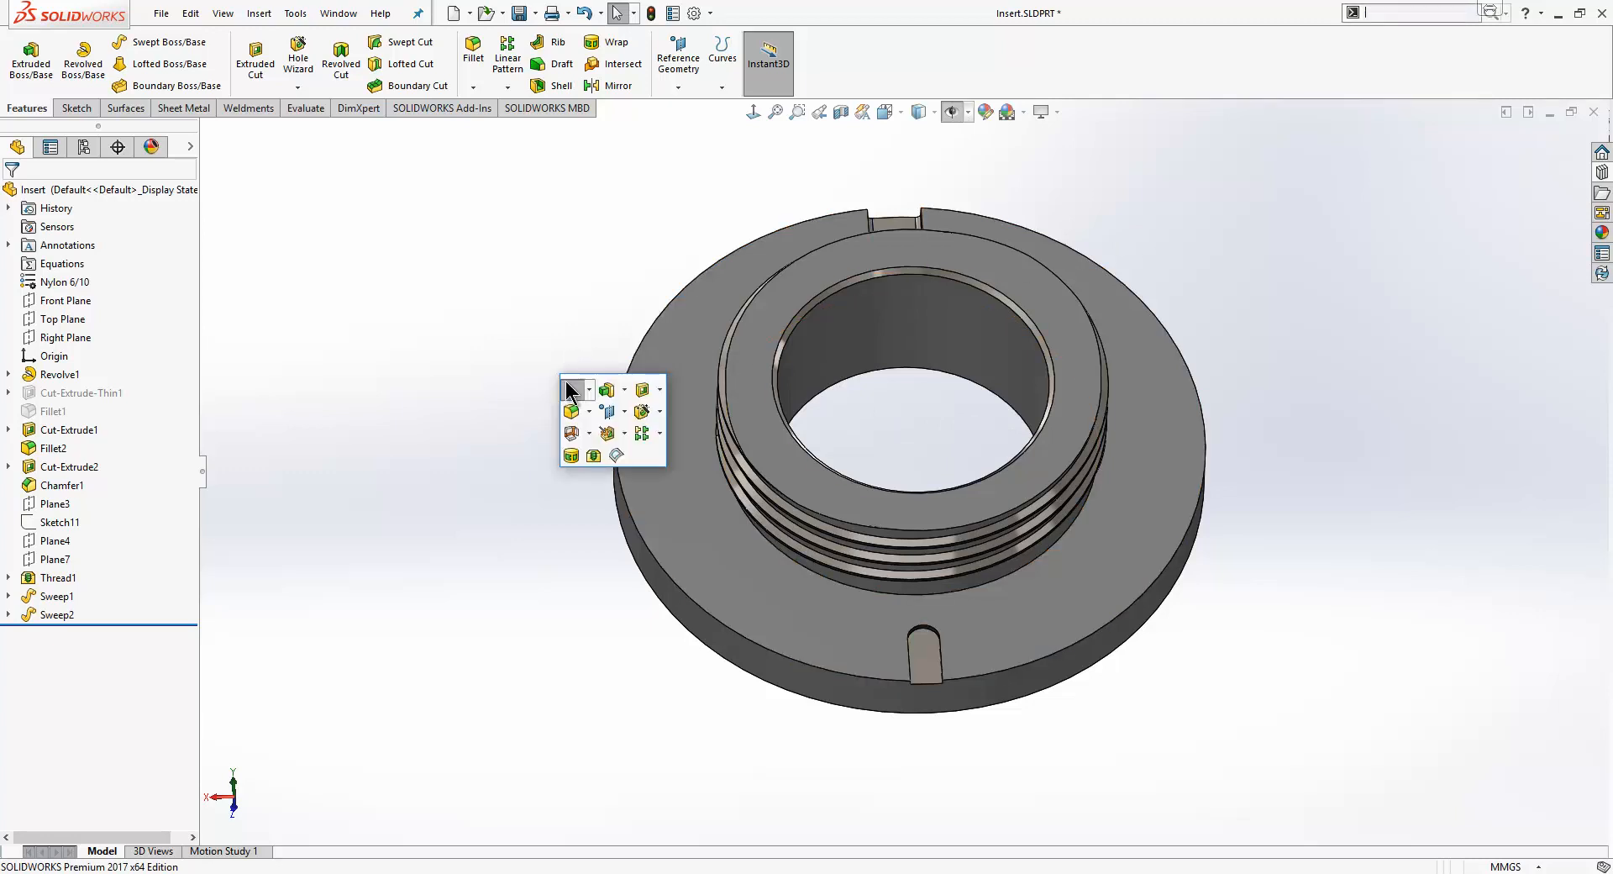
Start a circular pattern of the Cut-Extrude2 slot: 8 instances over 160 degrees.
{"action": "left_click", "coordinate": [659, 432]}
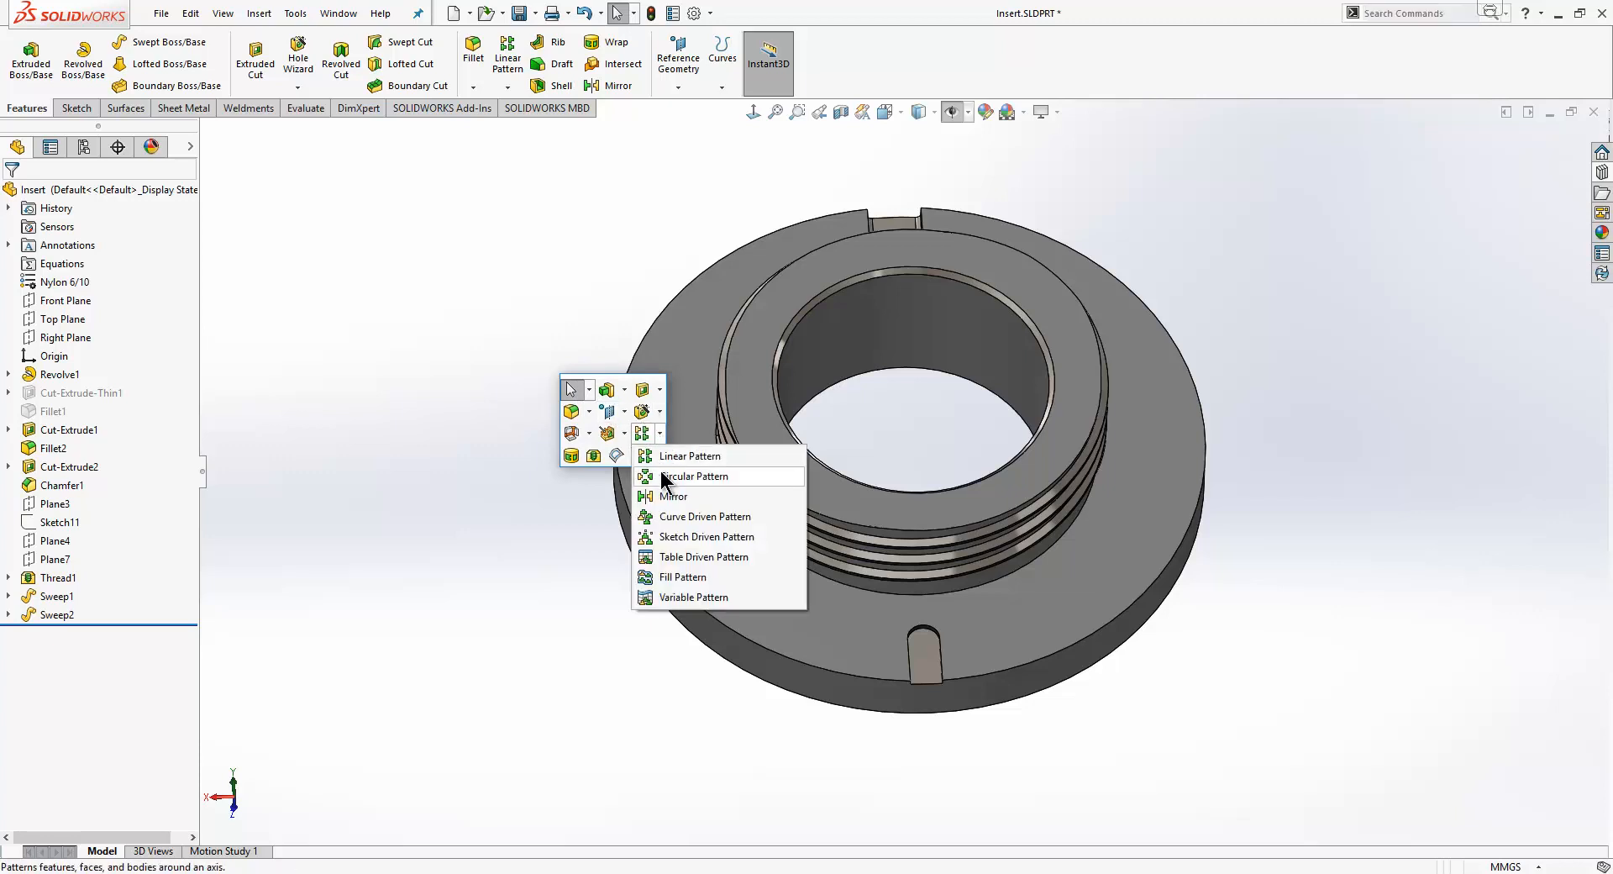
{"action": "left_click", "coordinate": [695, 477]}
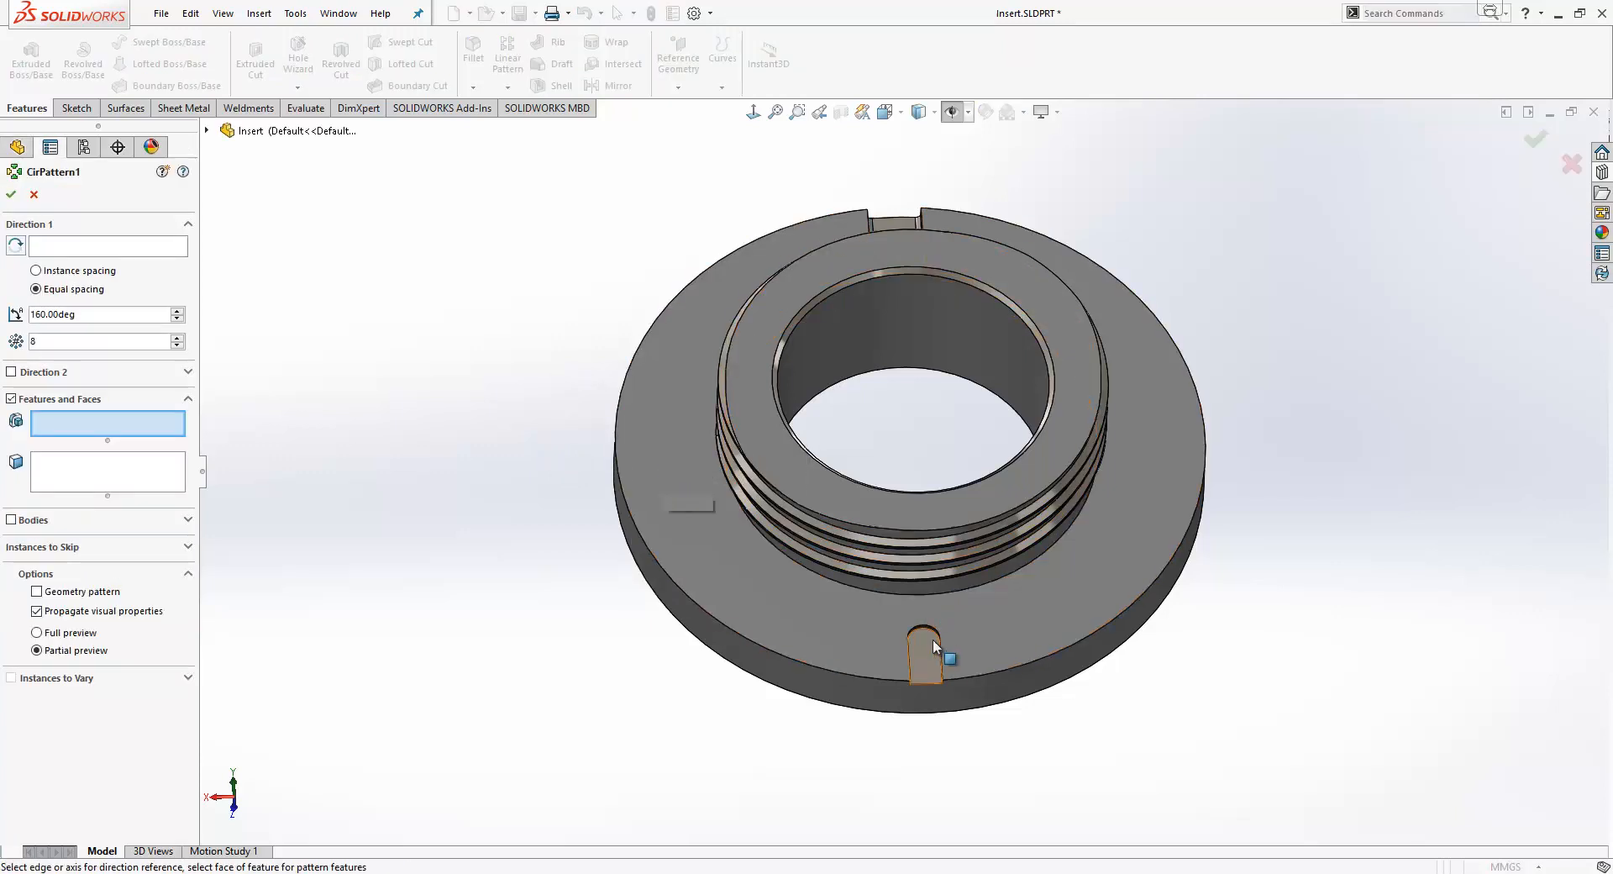
{"action": "left_click", "coordinate": [922, 657]}
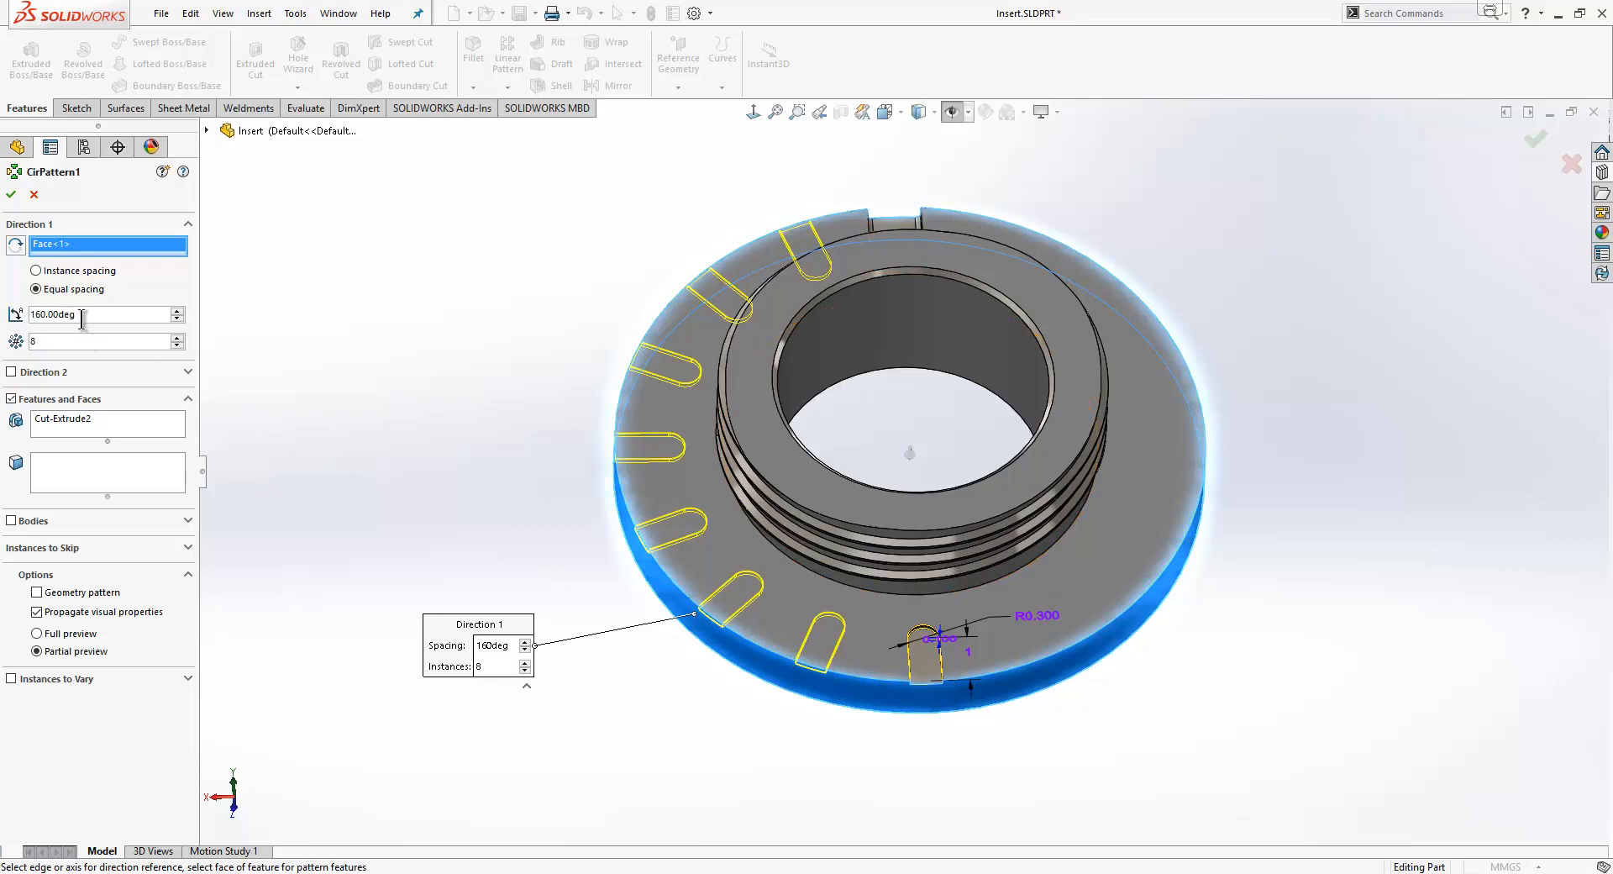
{"action": "mouse_move", "coordinate": [68, 341]}
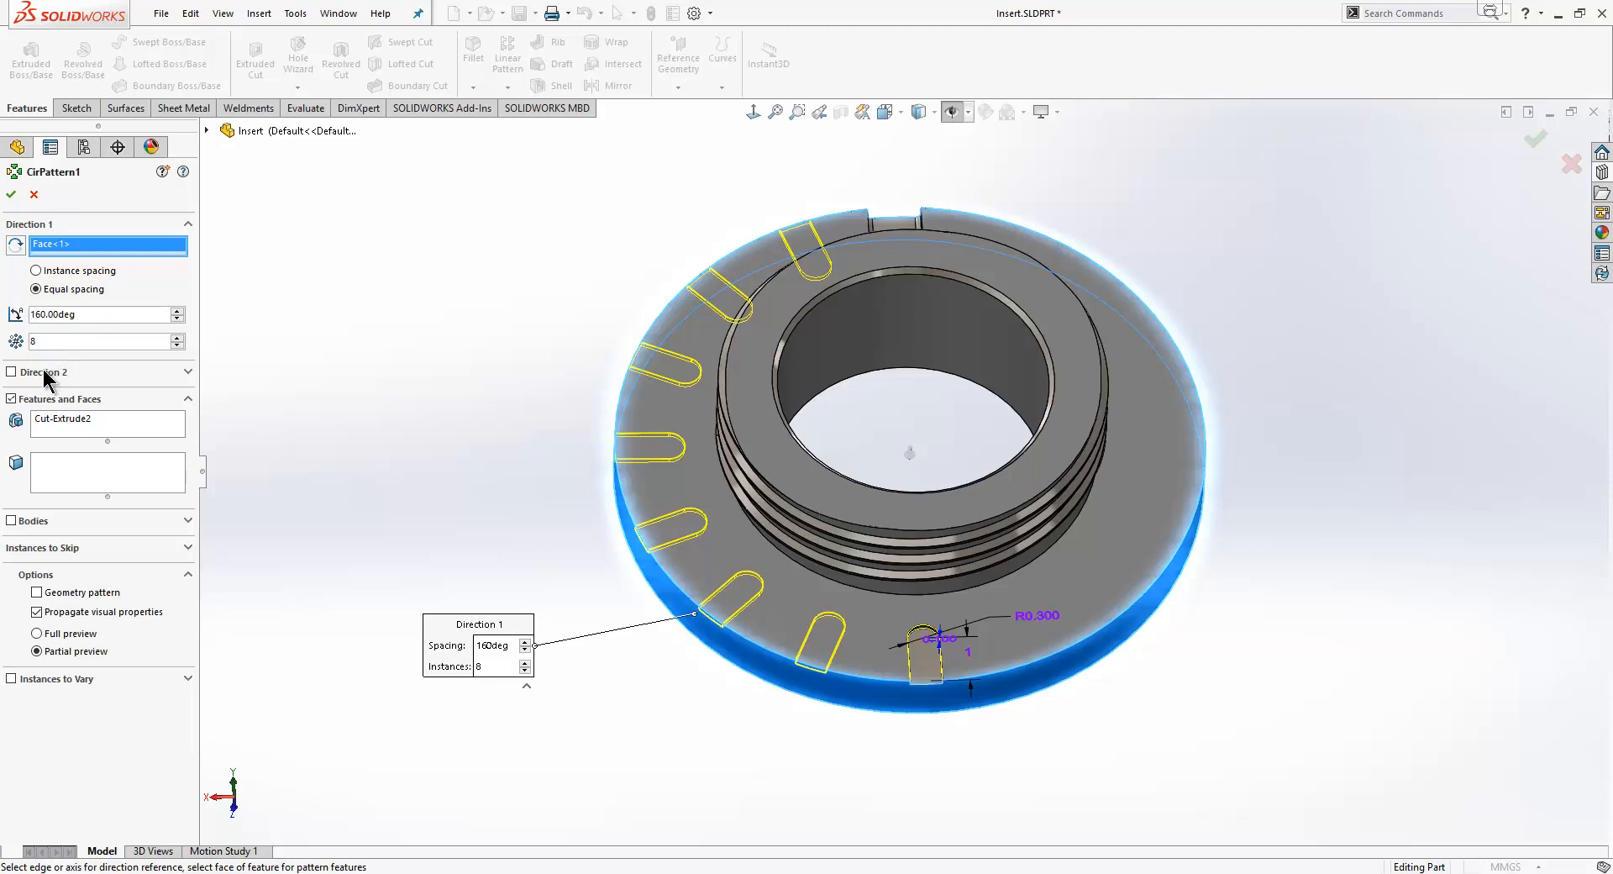
{"action": "mouse_move", "coordinate": [47, 381]}
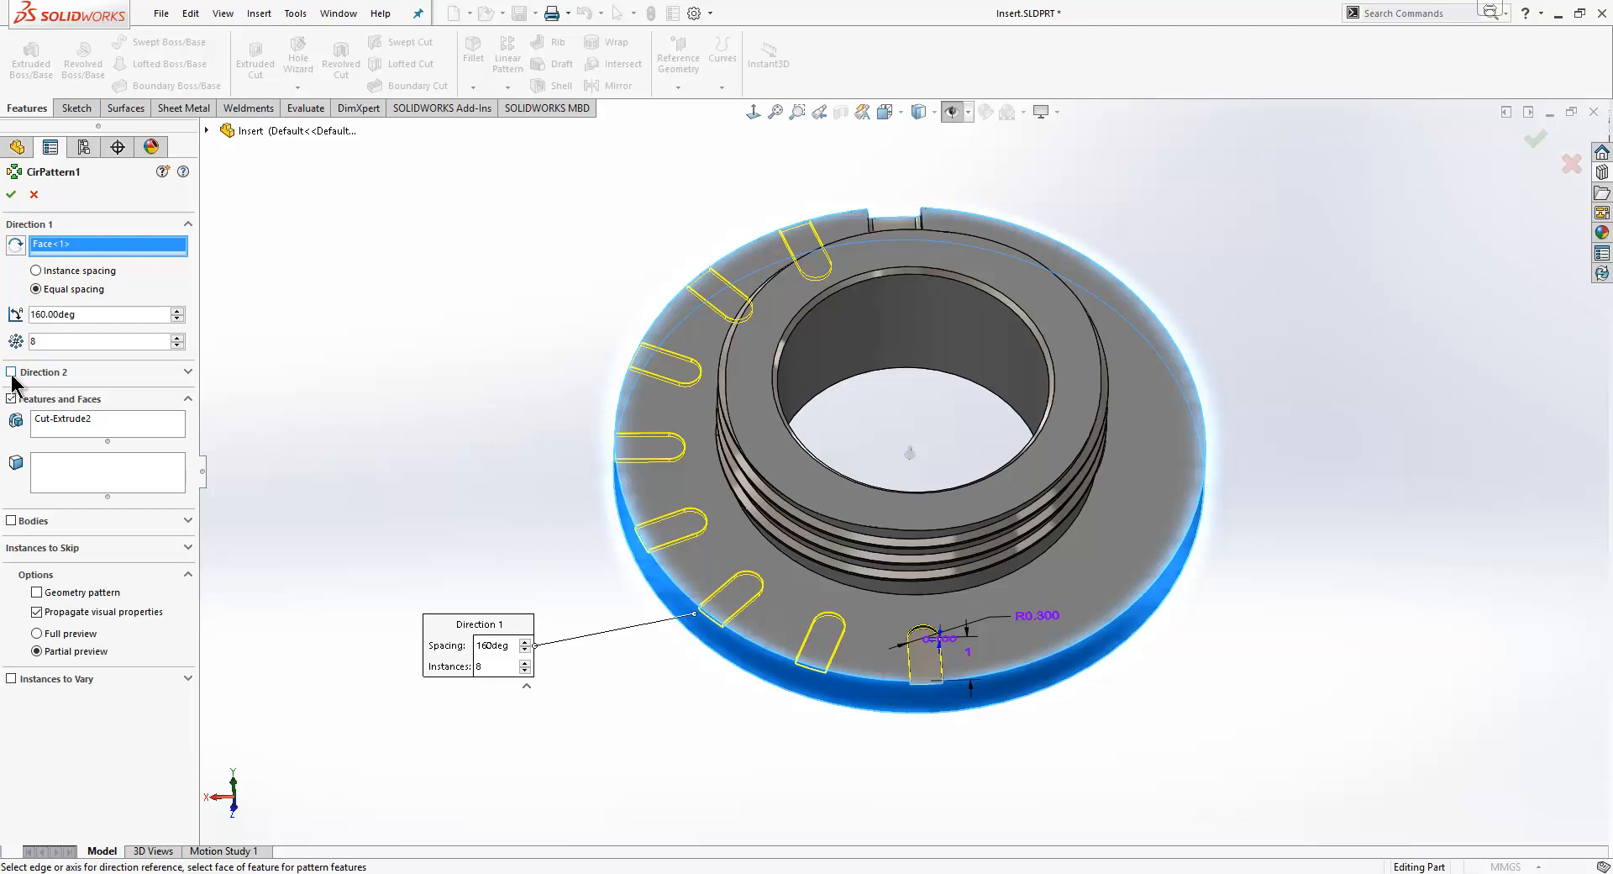
Add a symmetric second direction to CirPattern1 and accept the sixteen-slot pattern.
{"action": "left_click", "coordinate": [10, 371]}
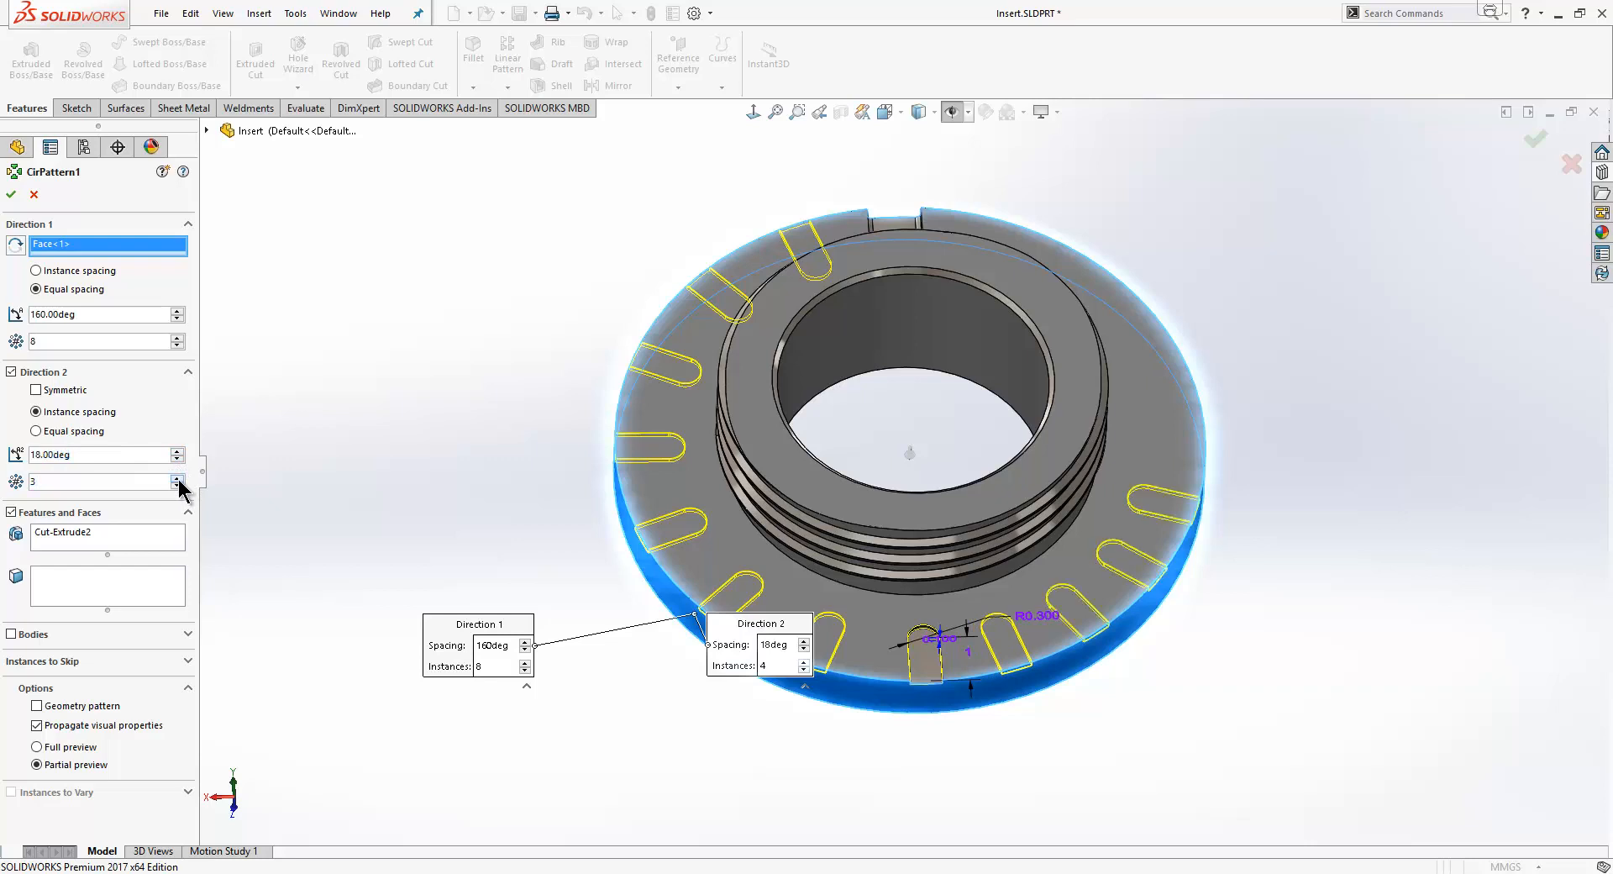
{"action": "left_click", "coordinate": [177, 476]}
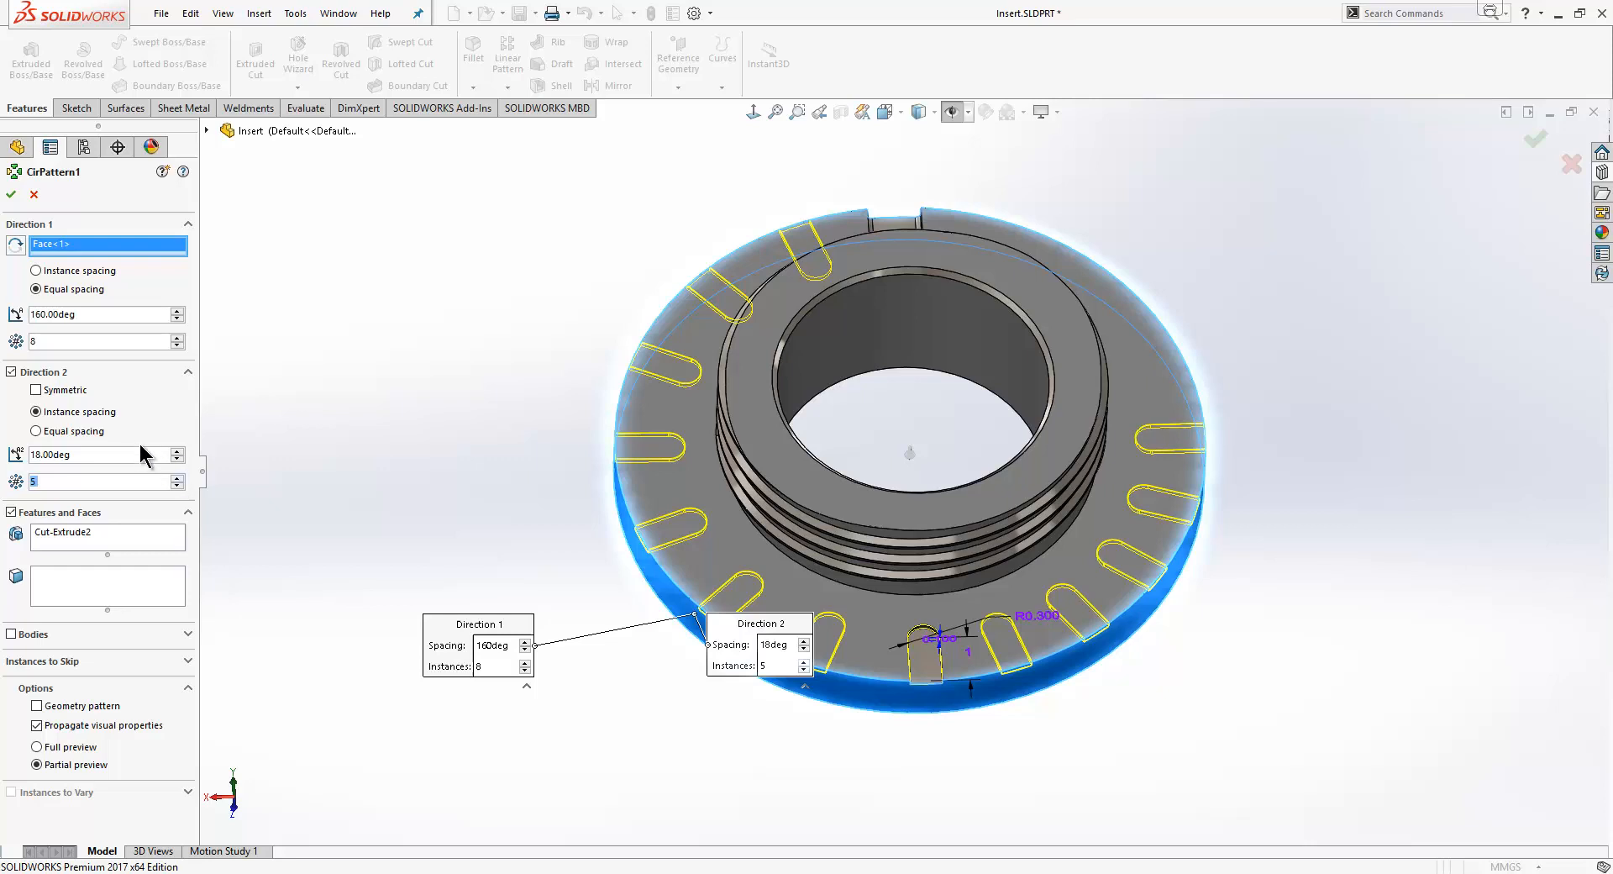
{"action": "left_click", "coordinate": [35, 390]}
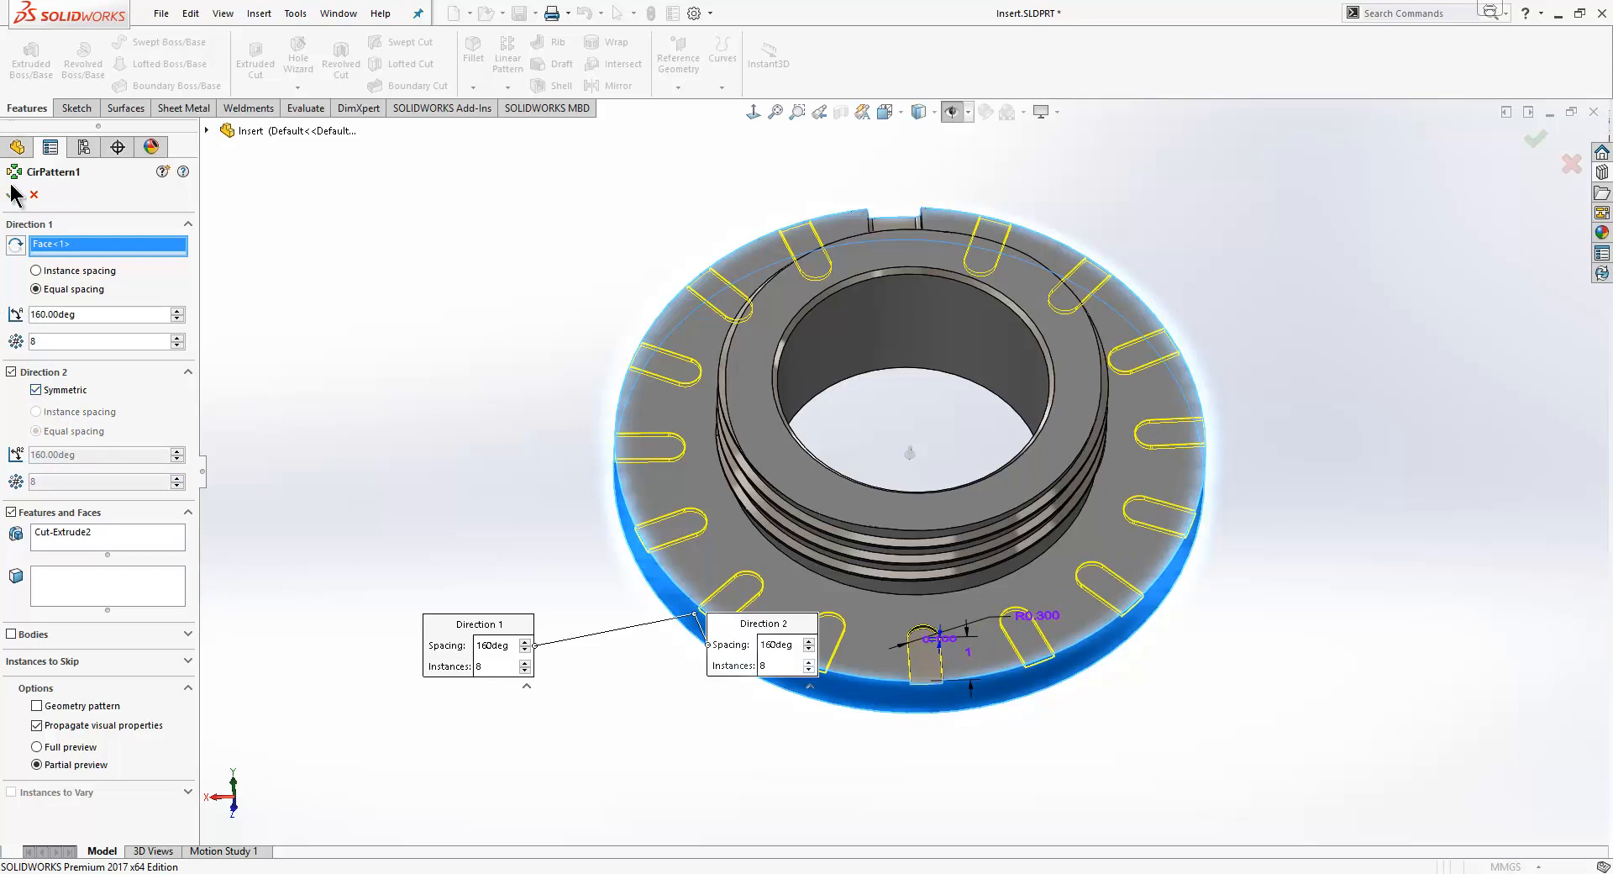
{"action": "left_click", "coordinate": [1533, 140]}
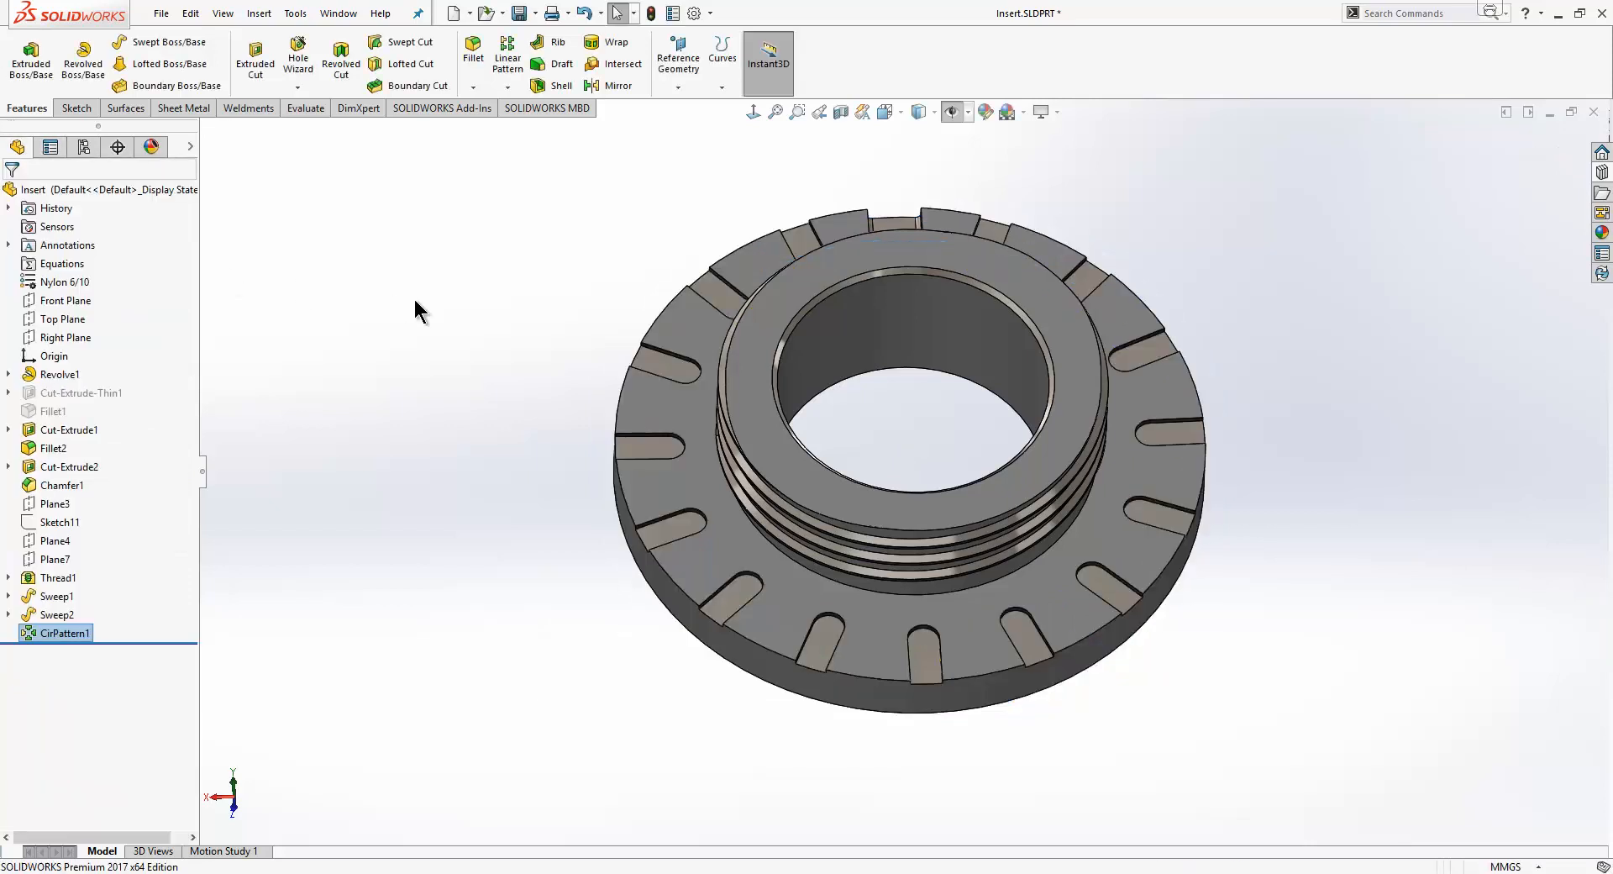